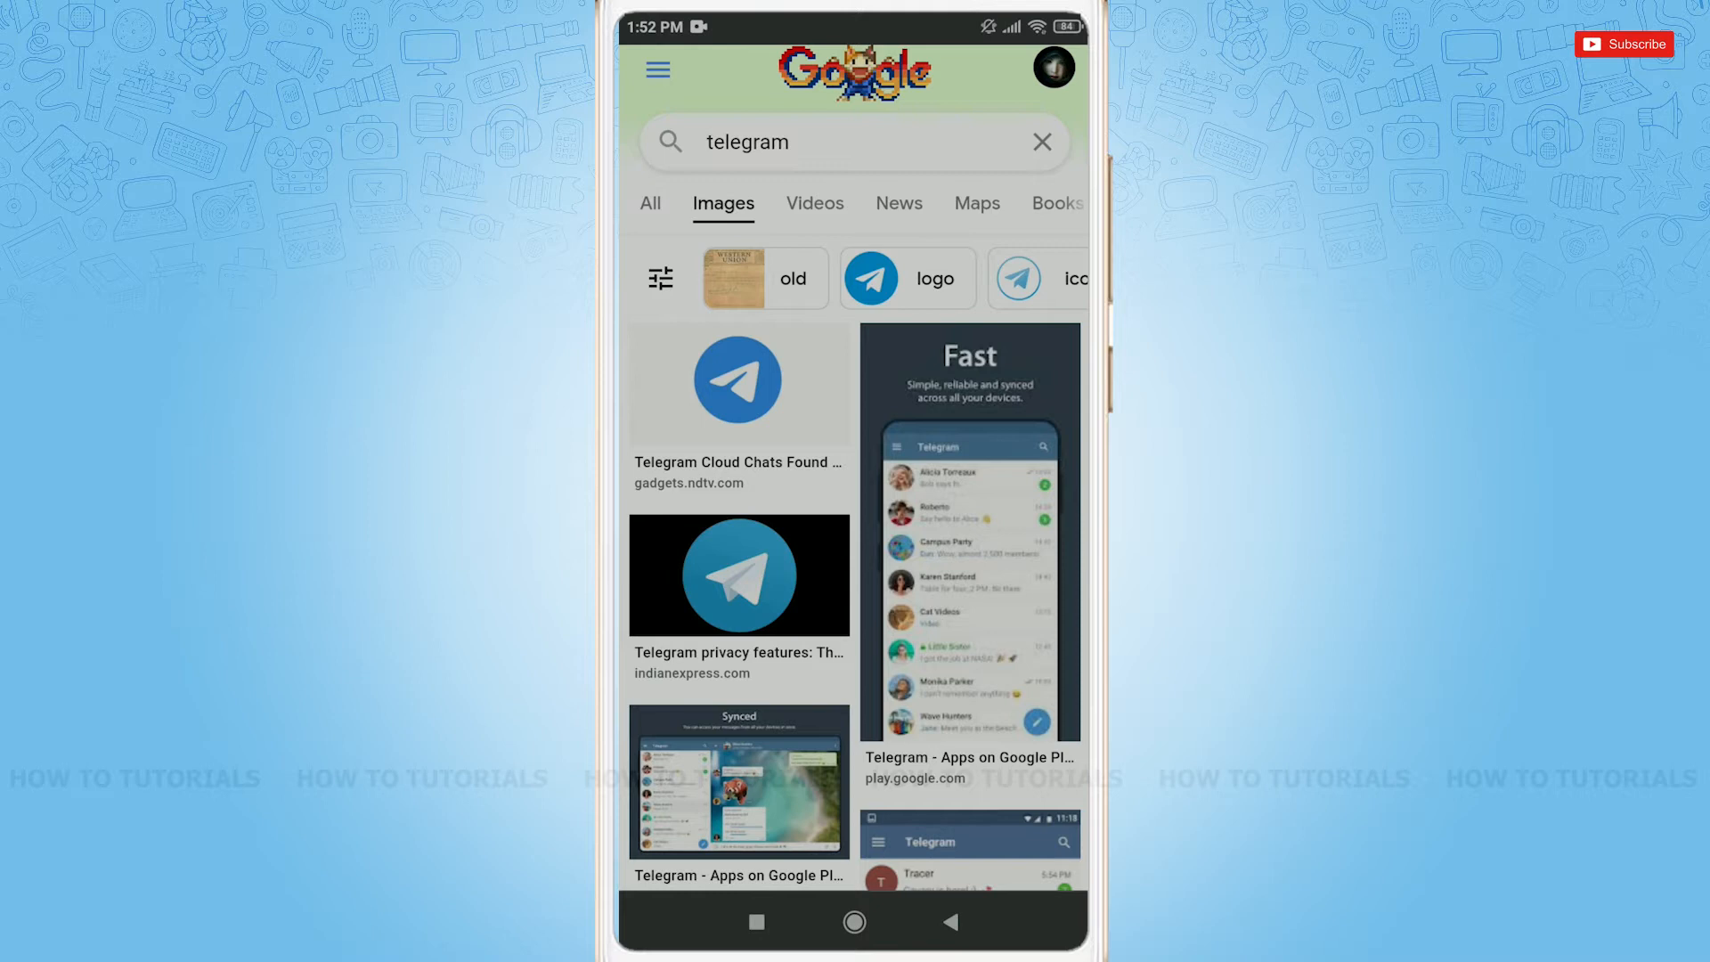
# - Leave the browser, swipe the home screen to the Telegram icon and launch the app
pyautogui.scroll(-3)
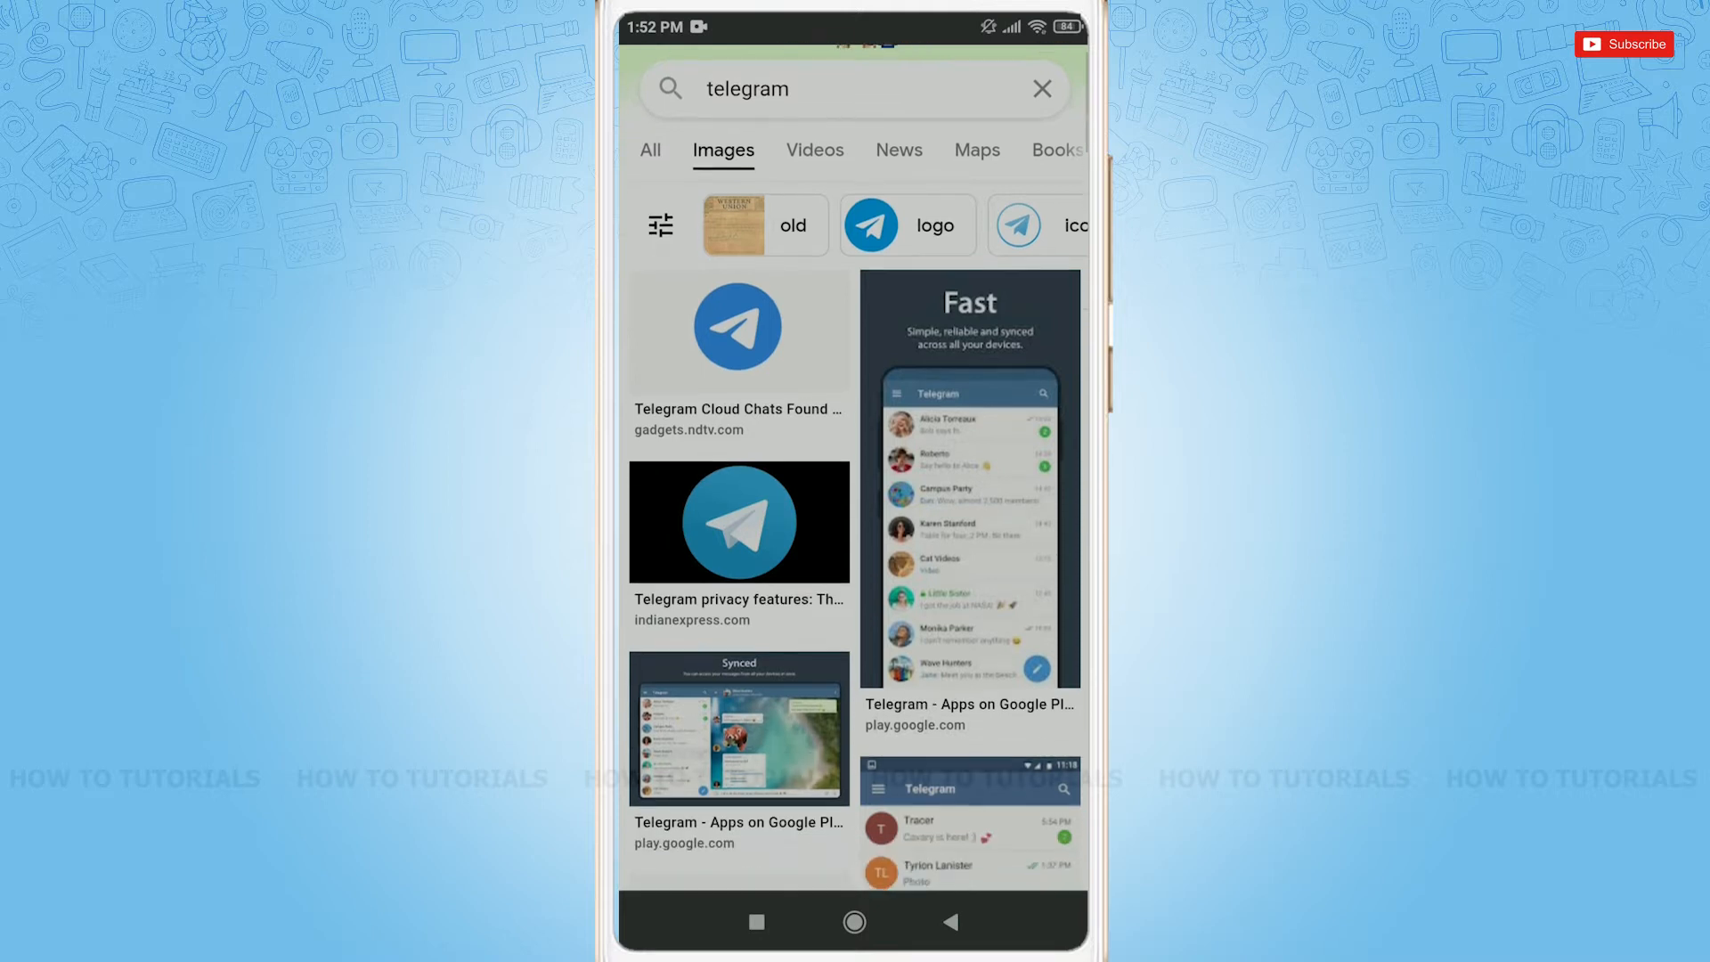
pyautogui.scroll(-3)
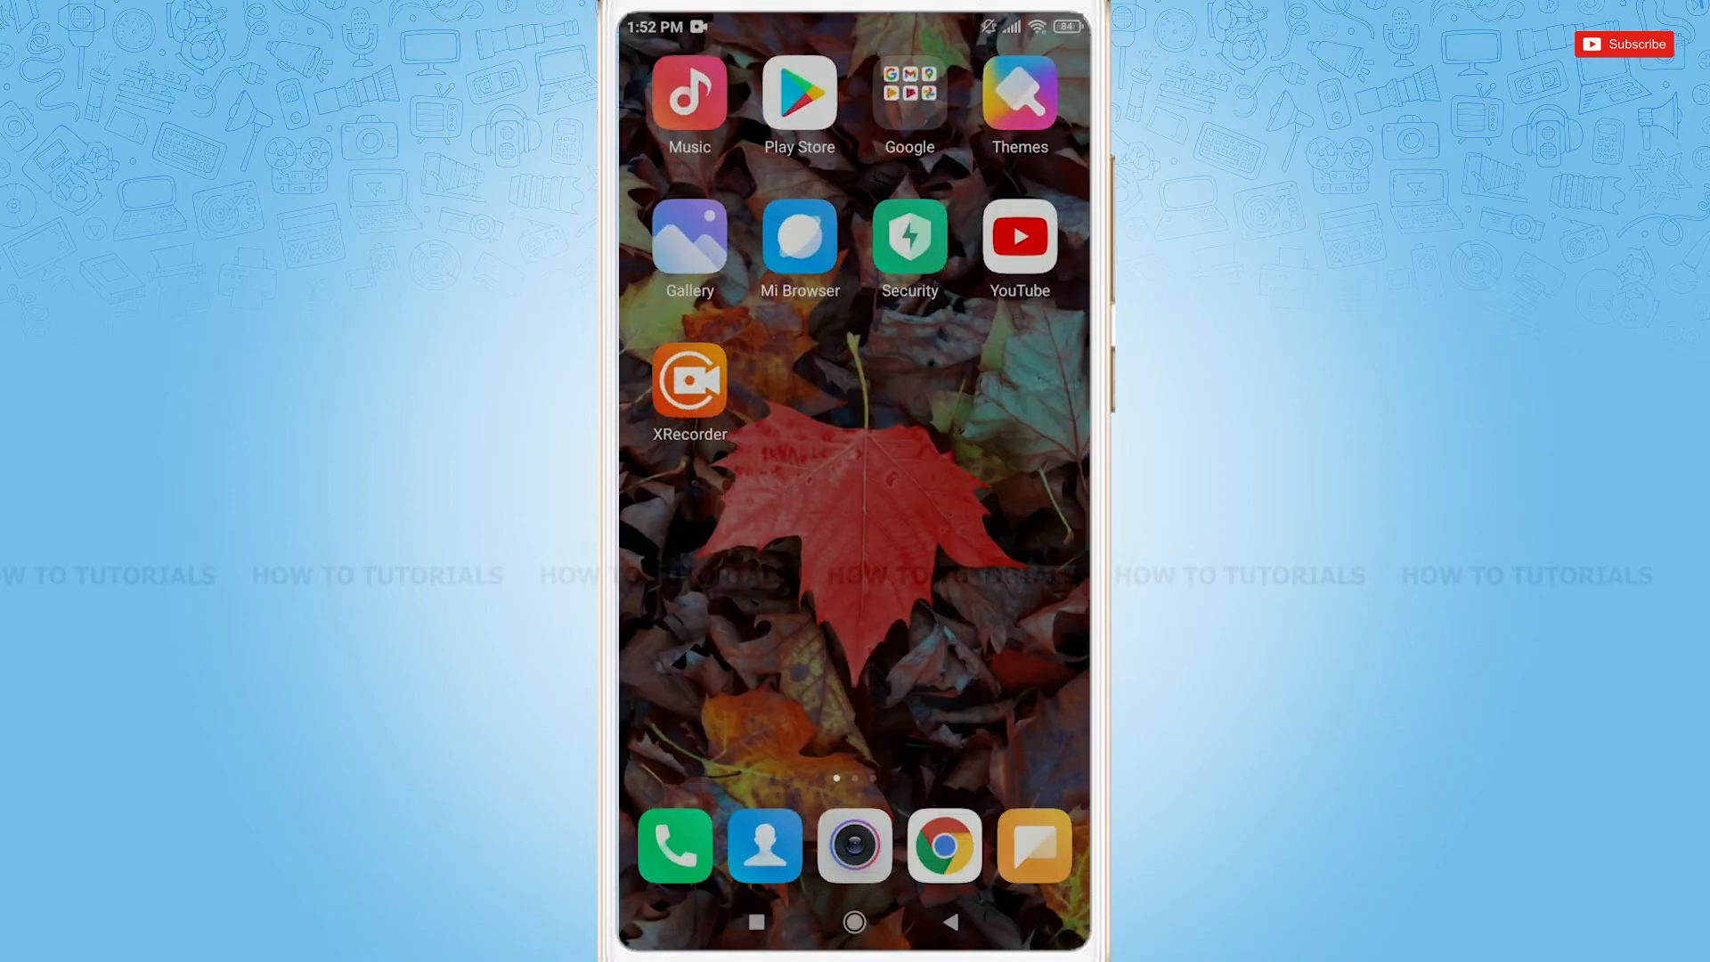
pyautogui.hscroll(-3)
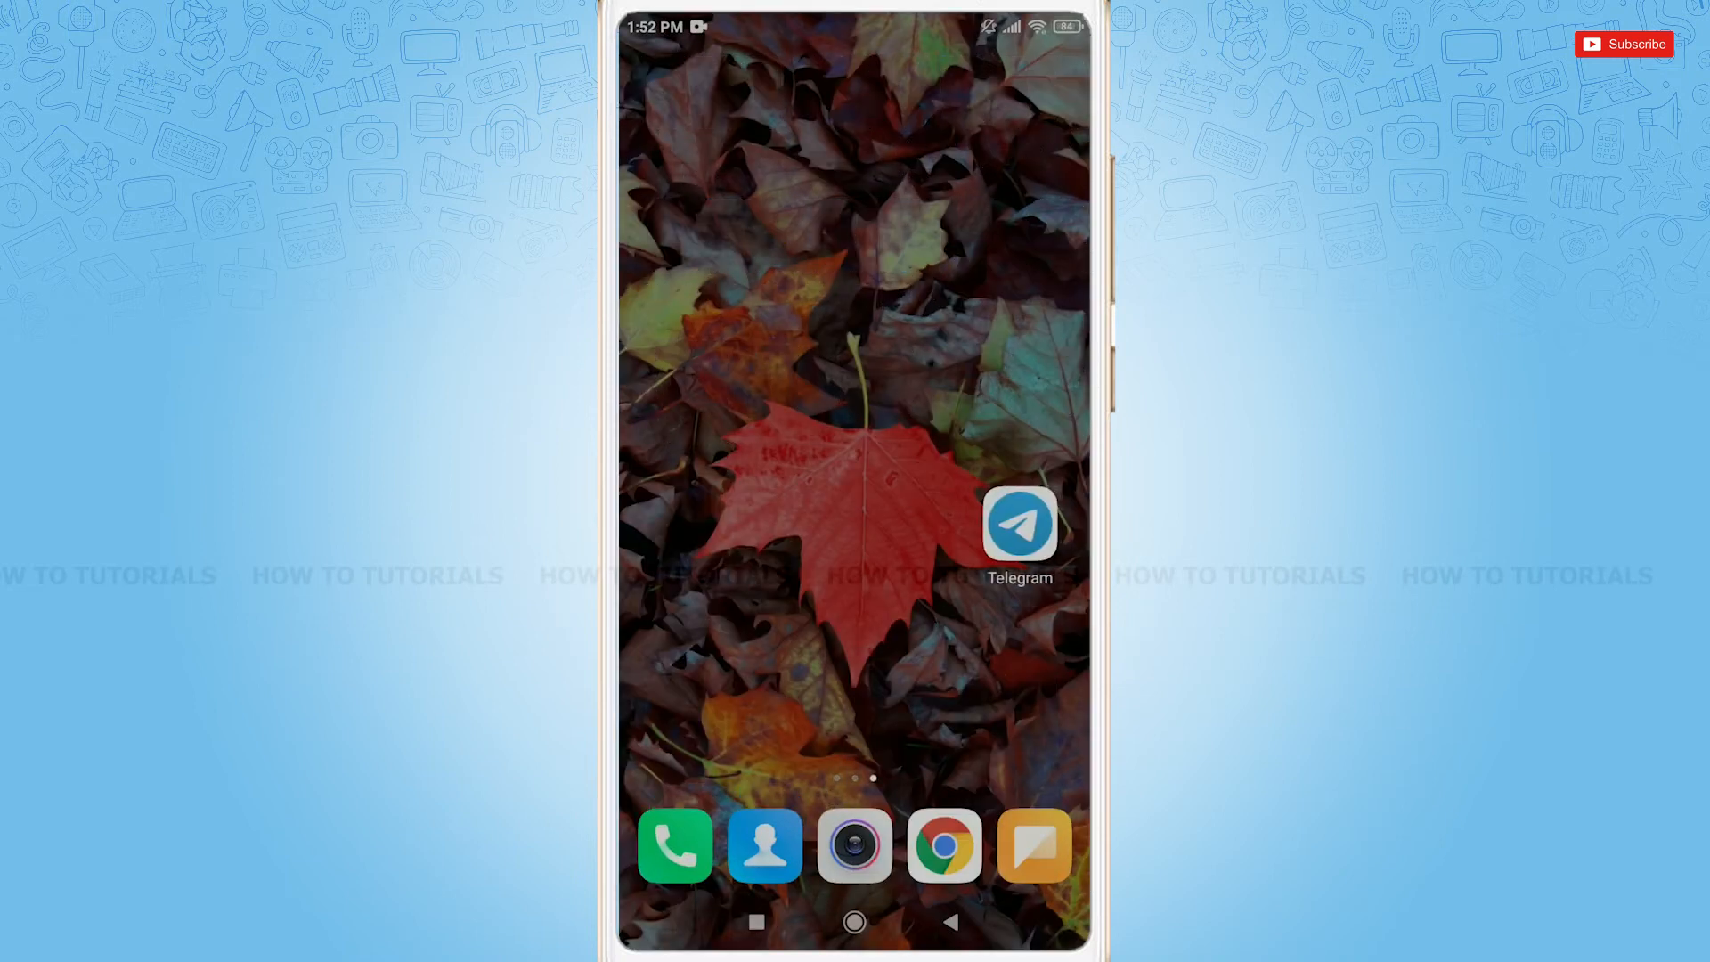
pyautogui.click(1018, 527)
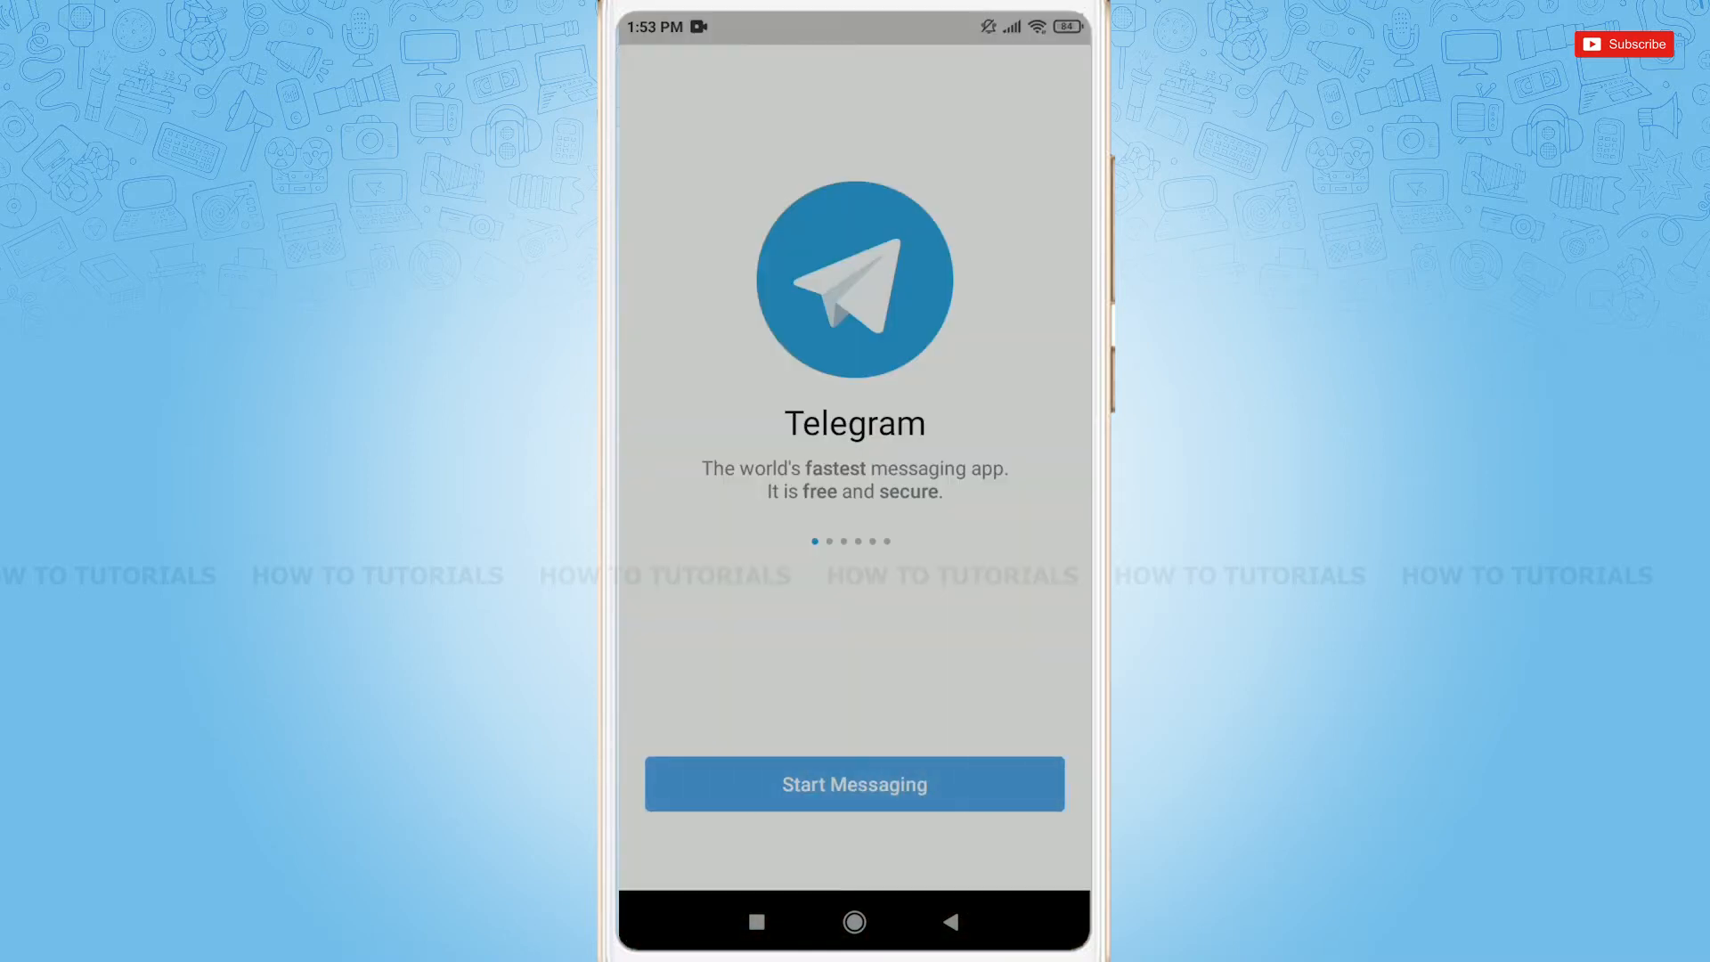
pyautogui.click(853, 784)
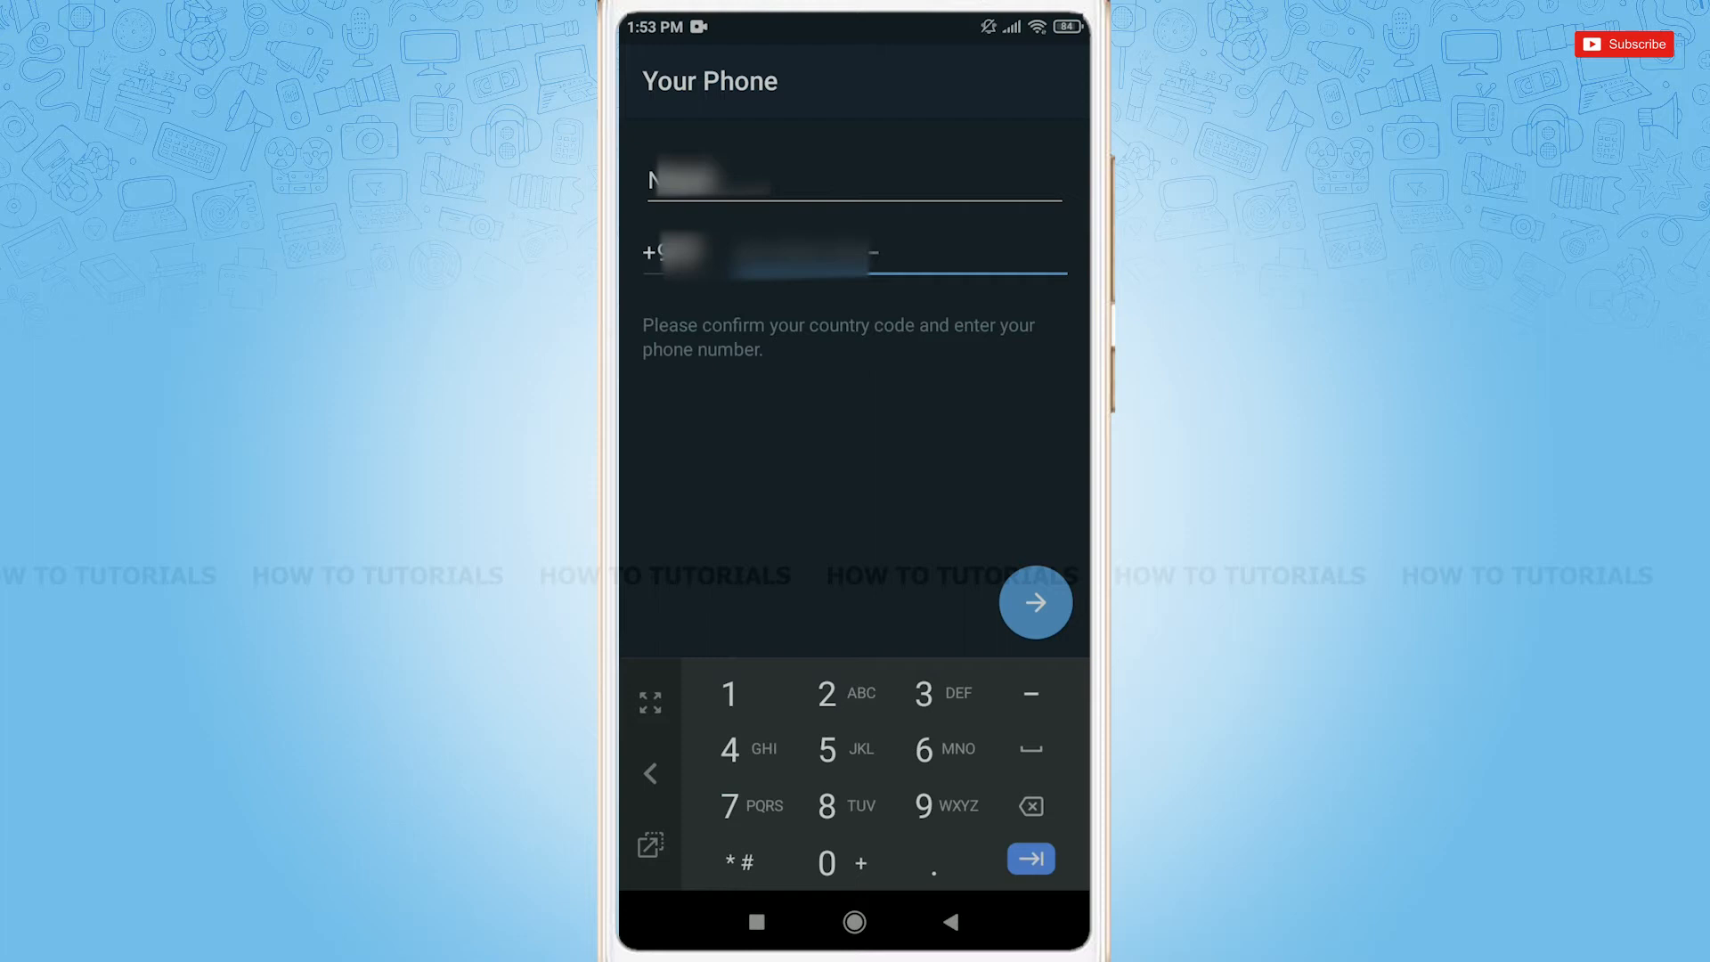
pyautogui.click(1033, 604)
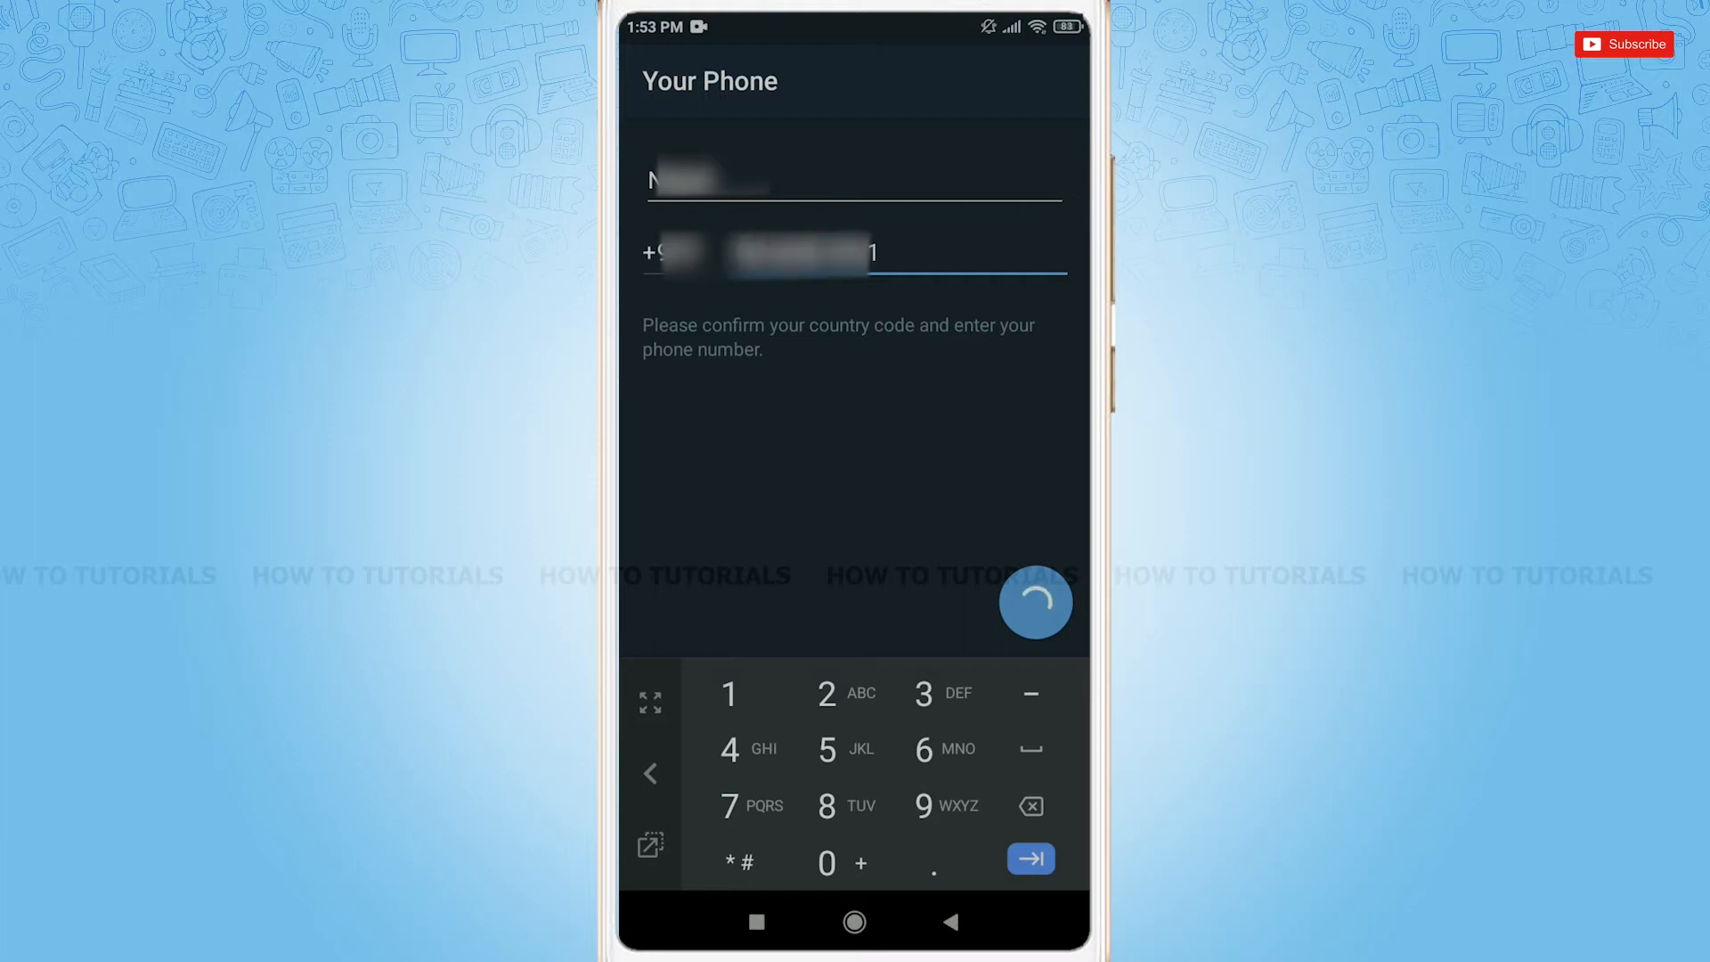
pyautogui.click(1033, 604)
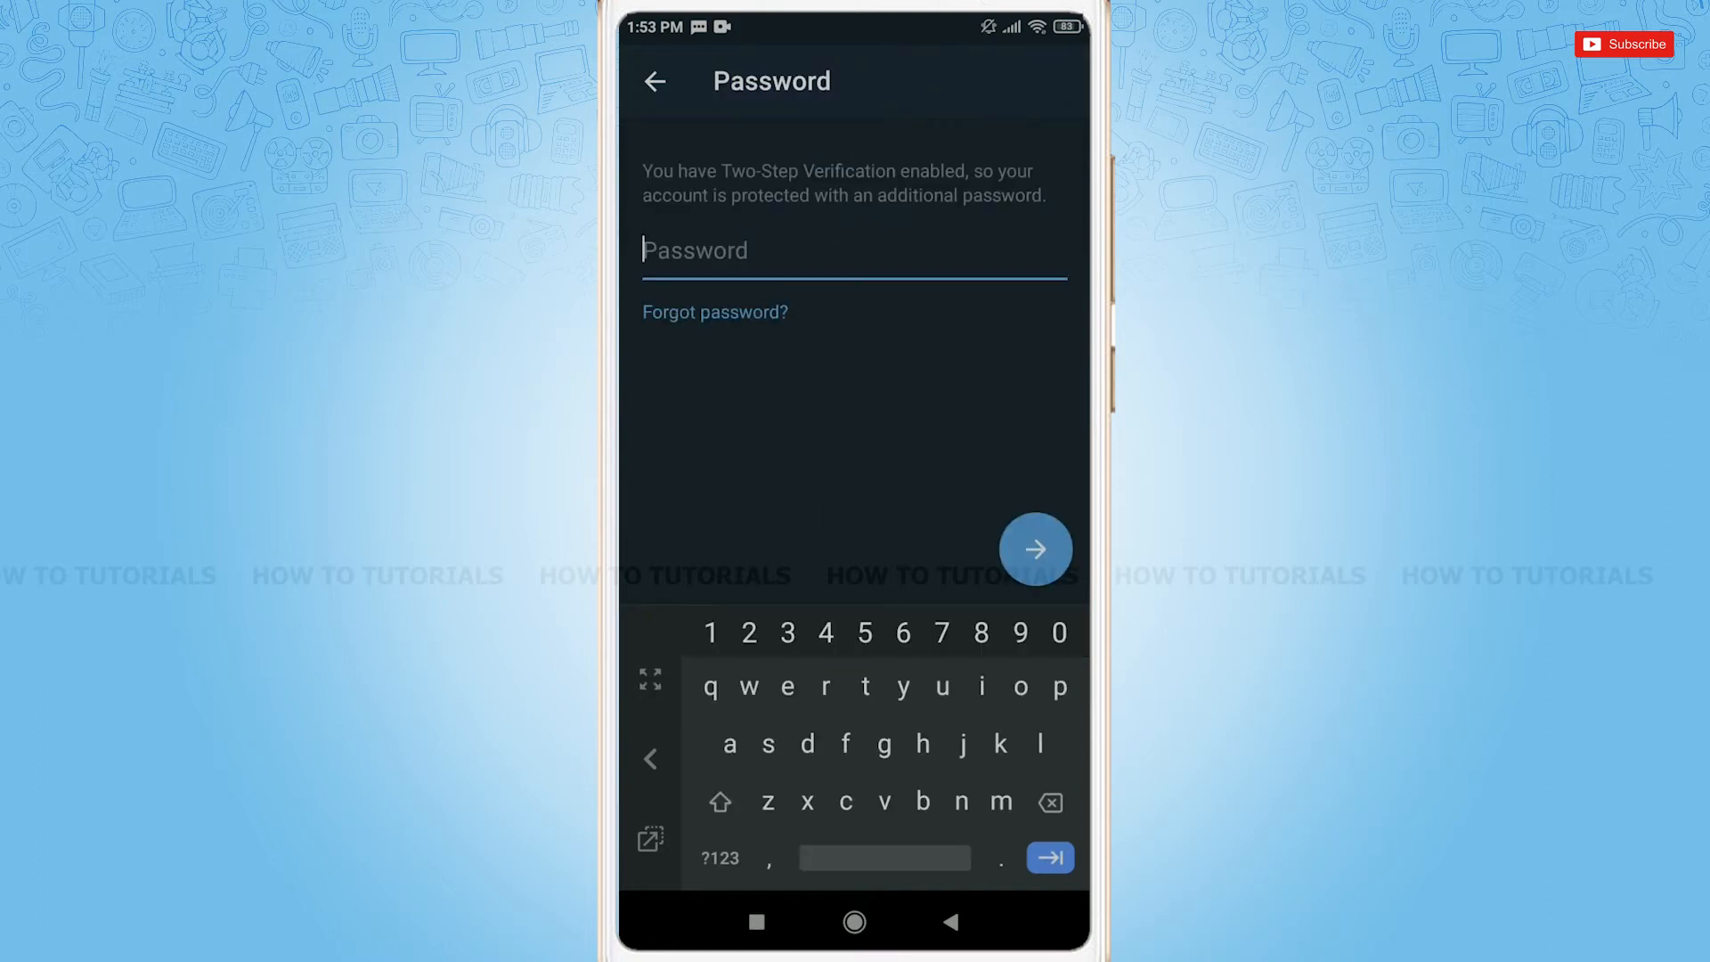
pyautogui.click(718, 801)
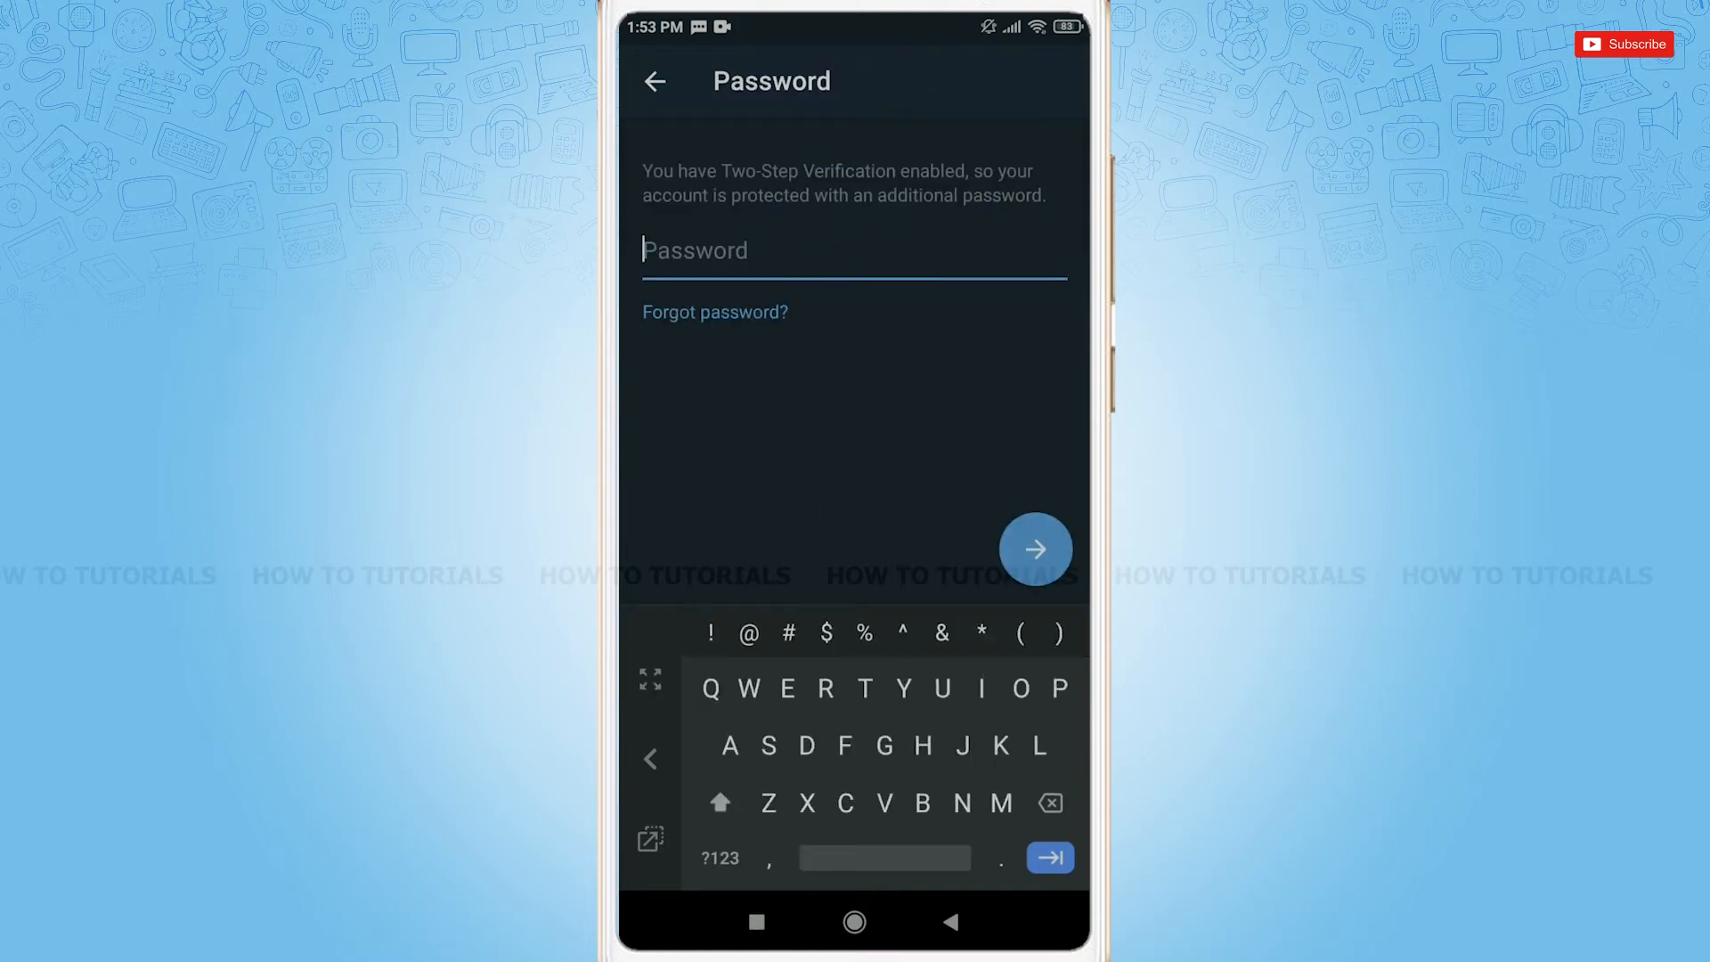
pyautogui.write('password')
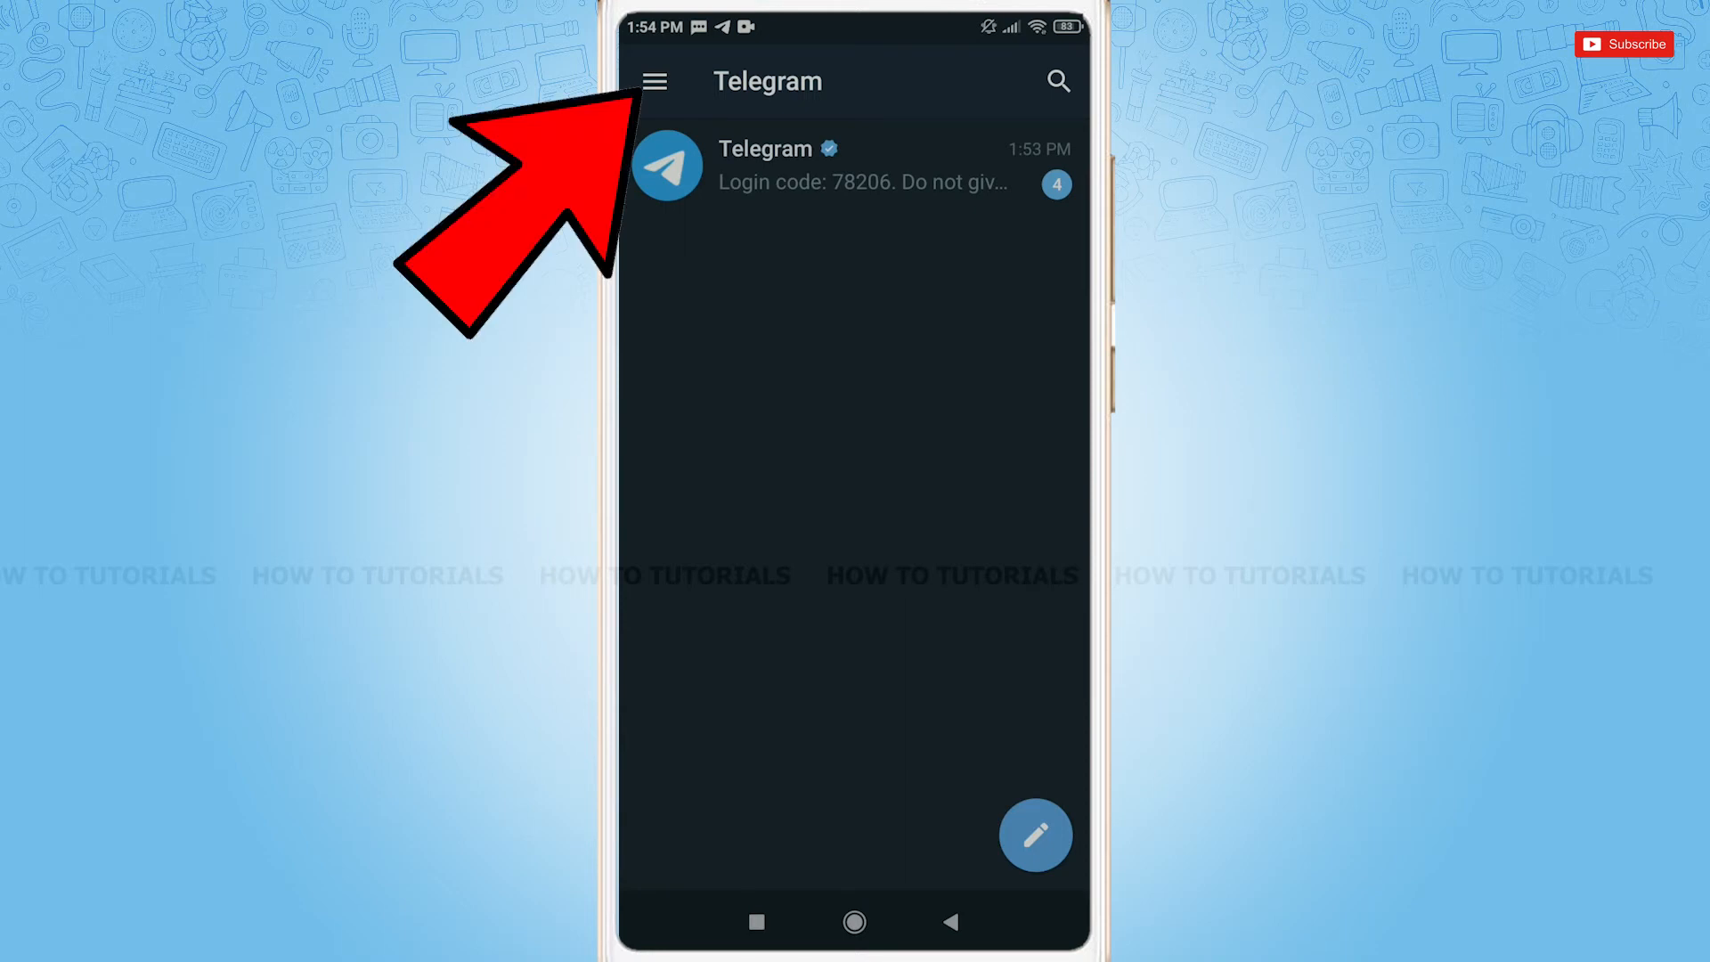
# - Reach Privacy and Security from the main menu's Settings and scroll to its lower options
pyautogui.click(654, 80)
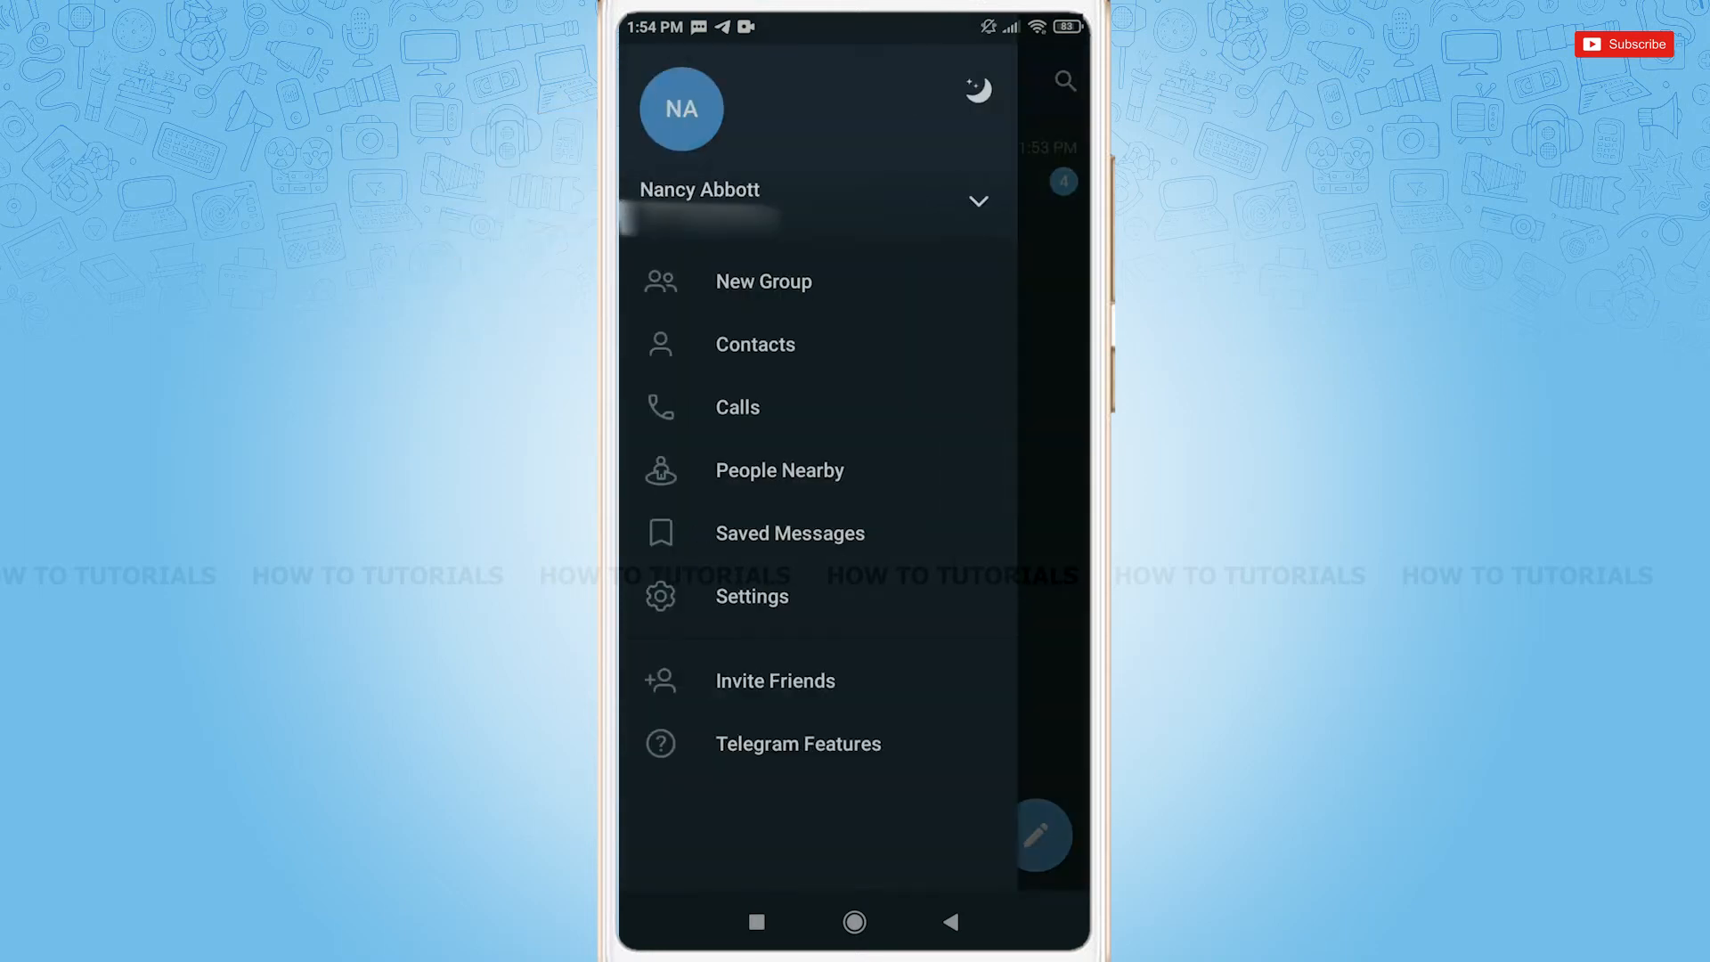
pyautogui.click(750, 597)
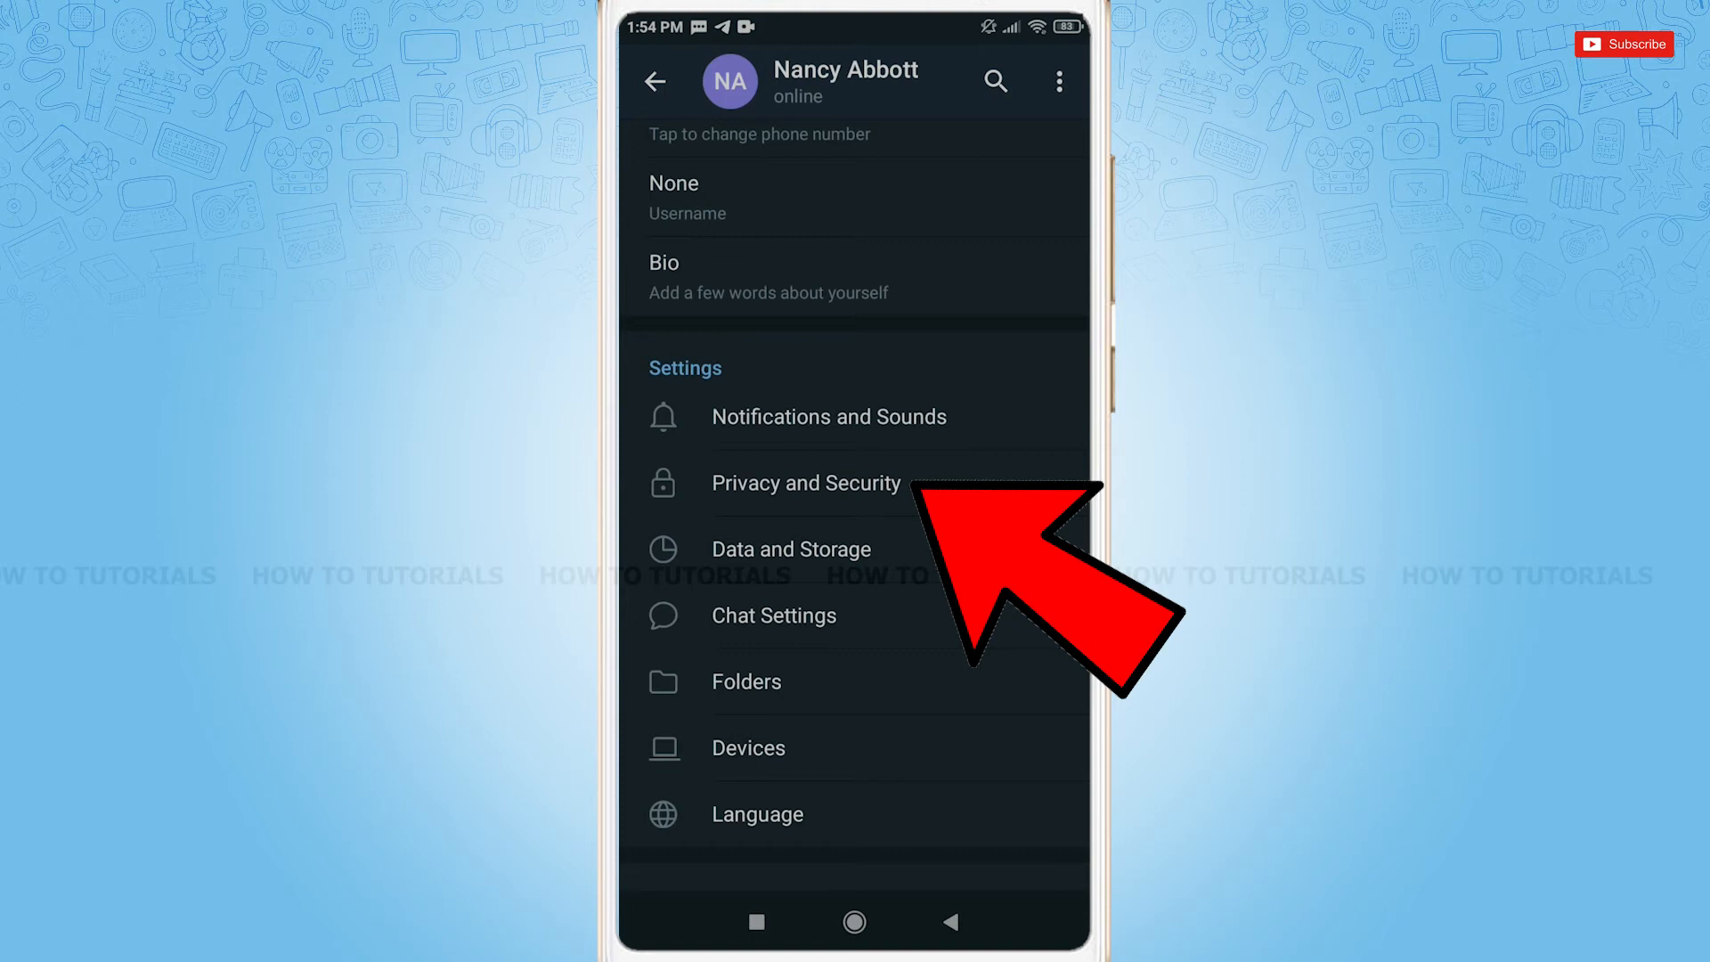
pyautogui.click(805, 482)
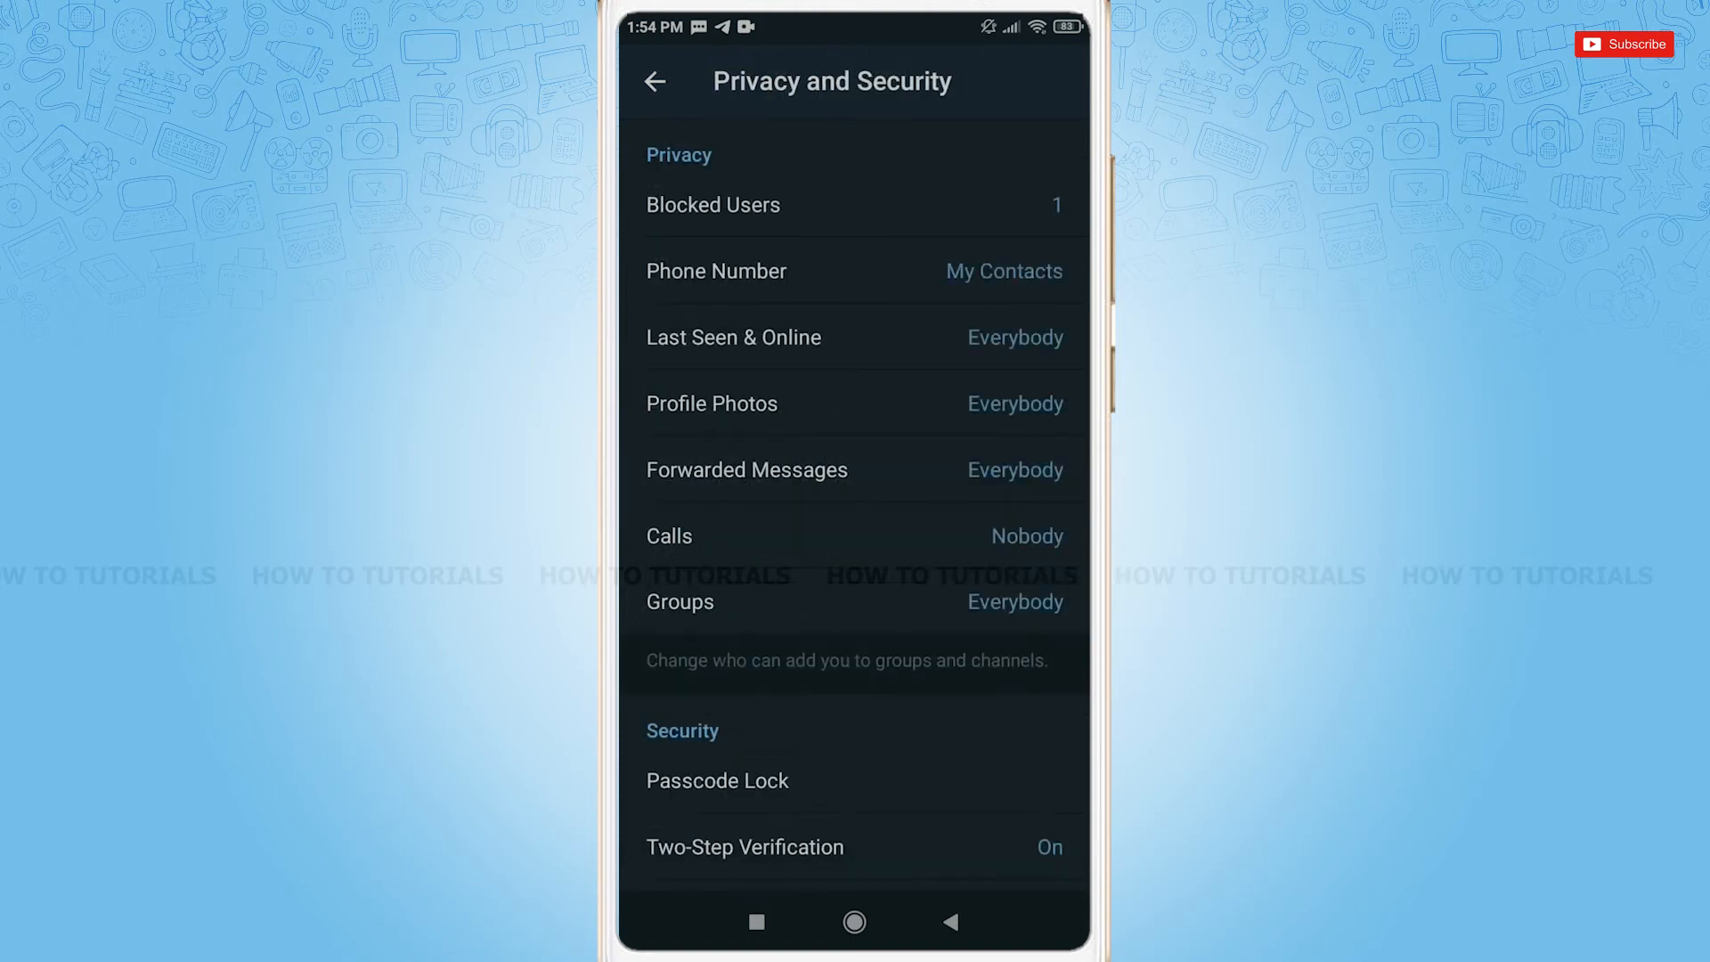
pyautogui.scroll(-3)
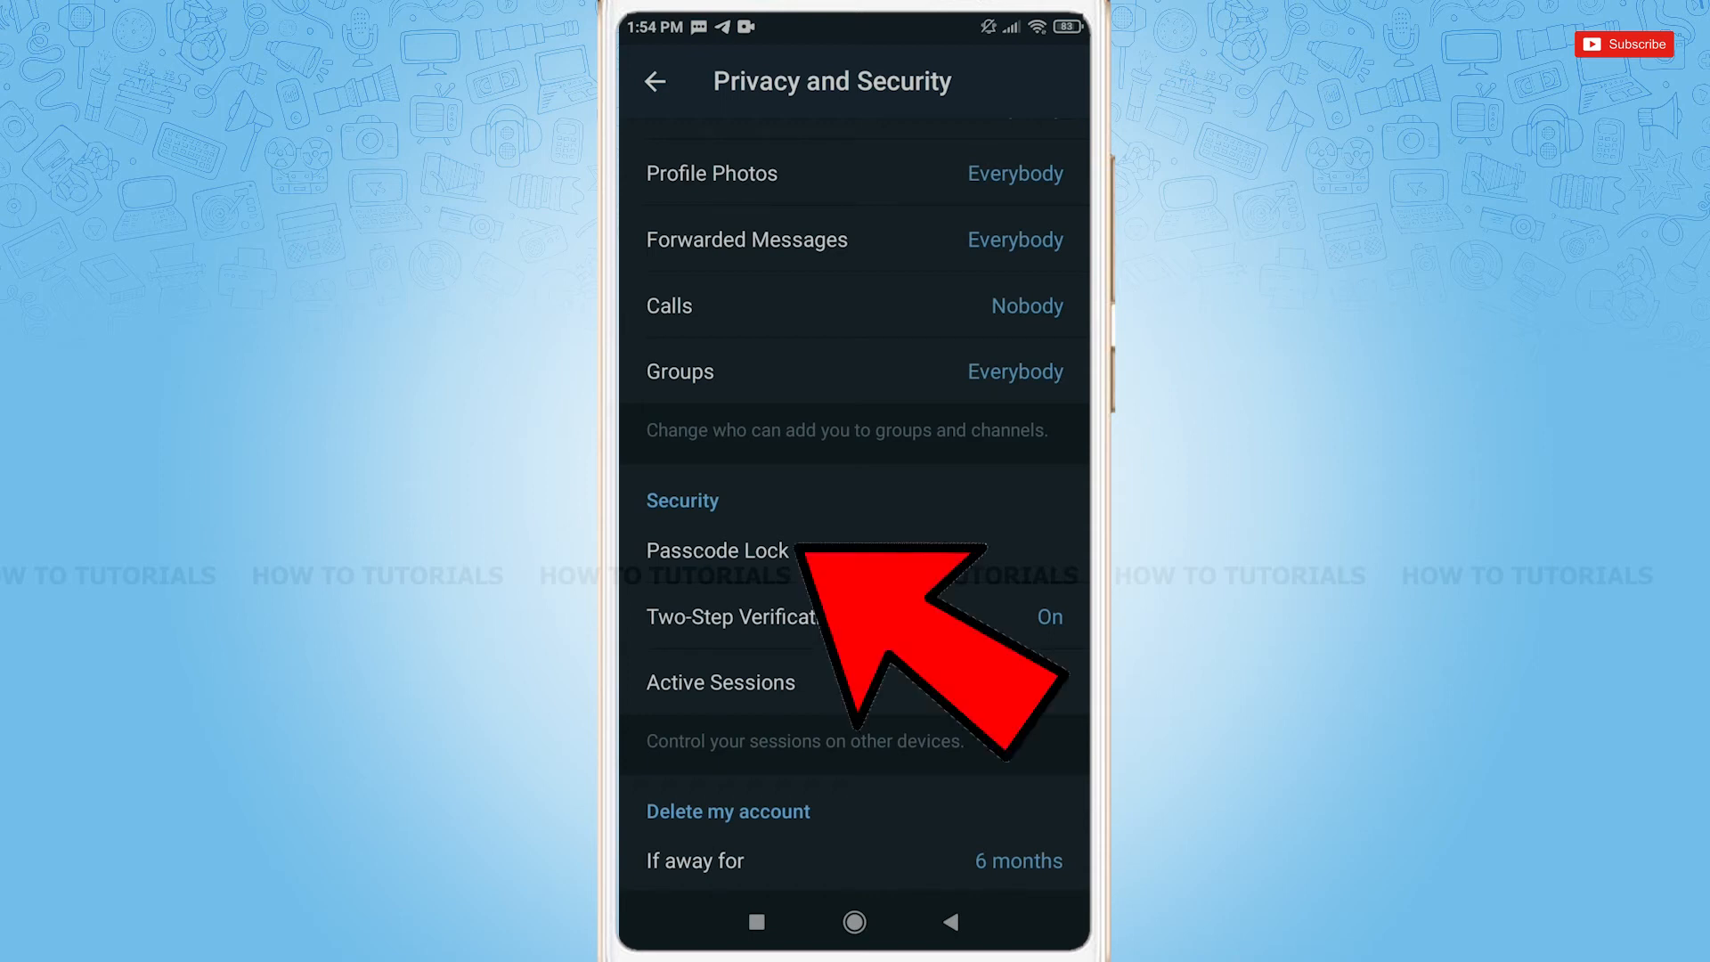
# - Briefly visit Passcode Lock, return, and enter the Two-Step Verification settings
pyautogui.click(718, 550)
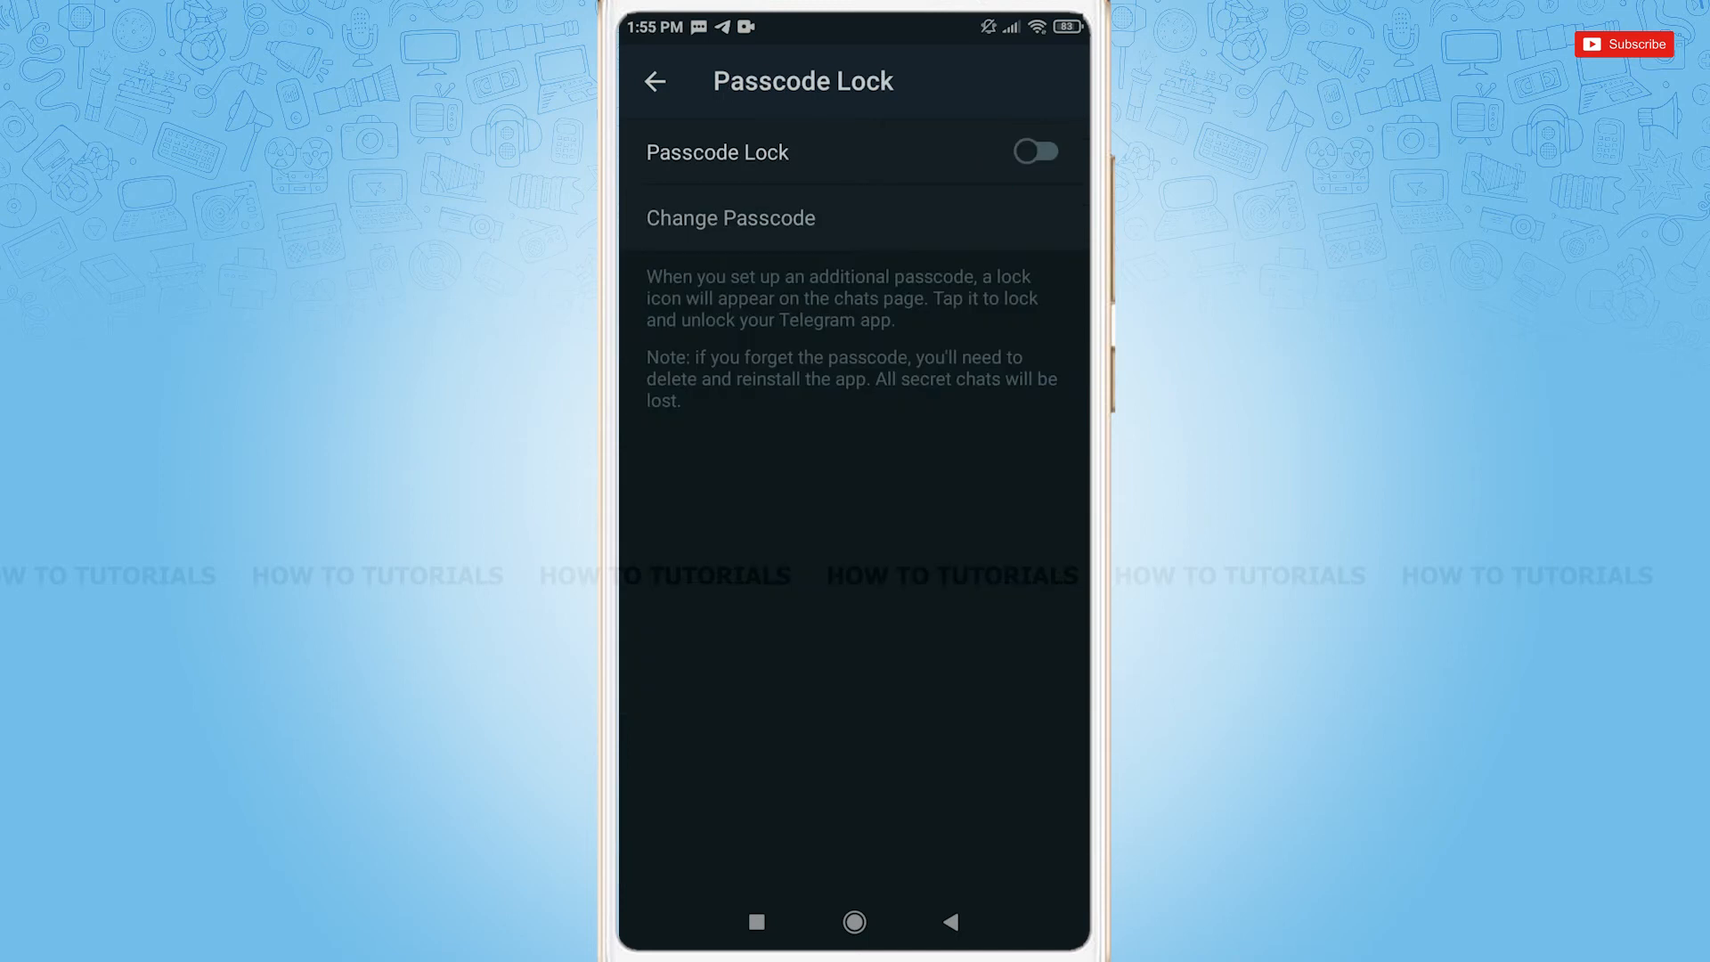
pyautogui.click(653, 80)
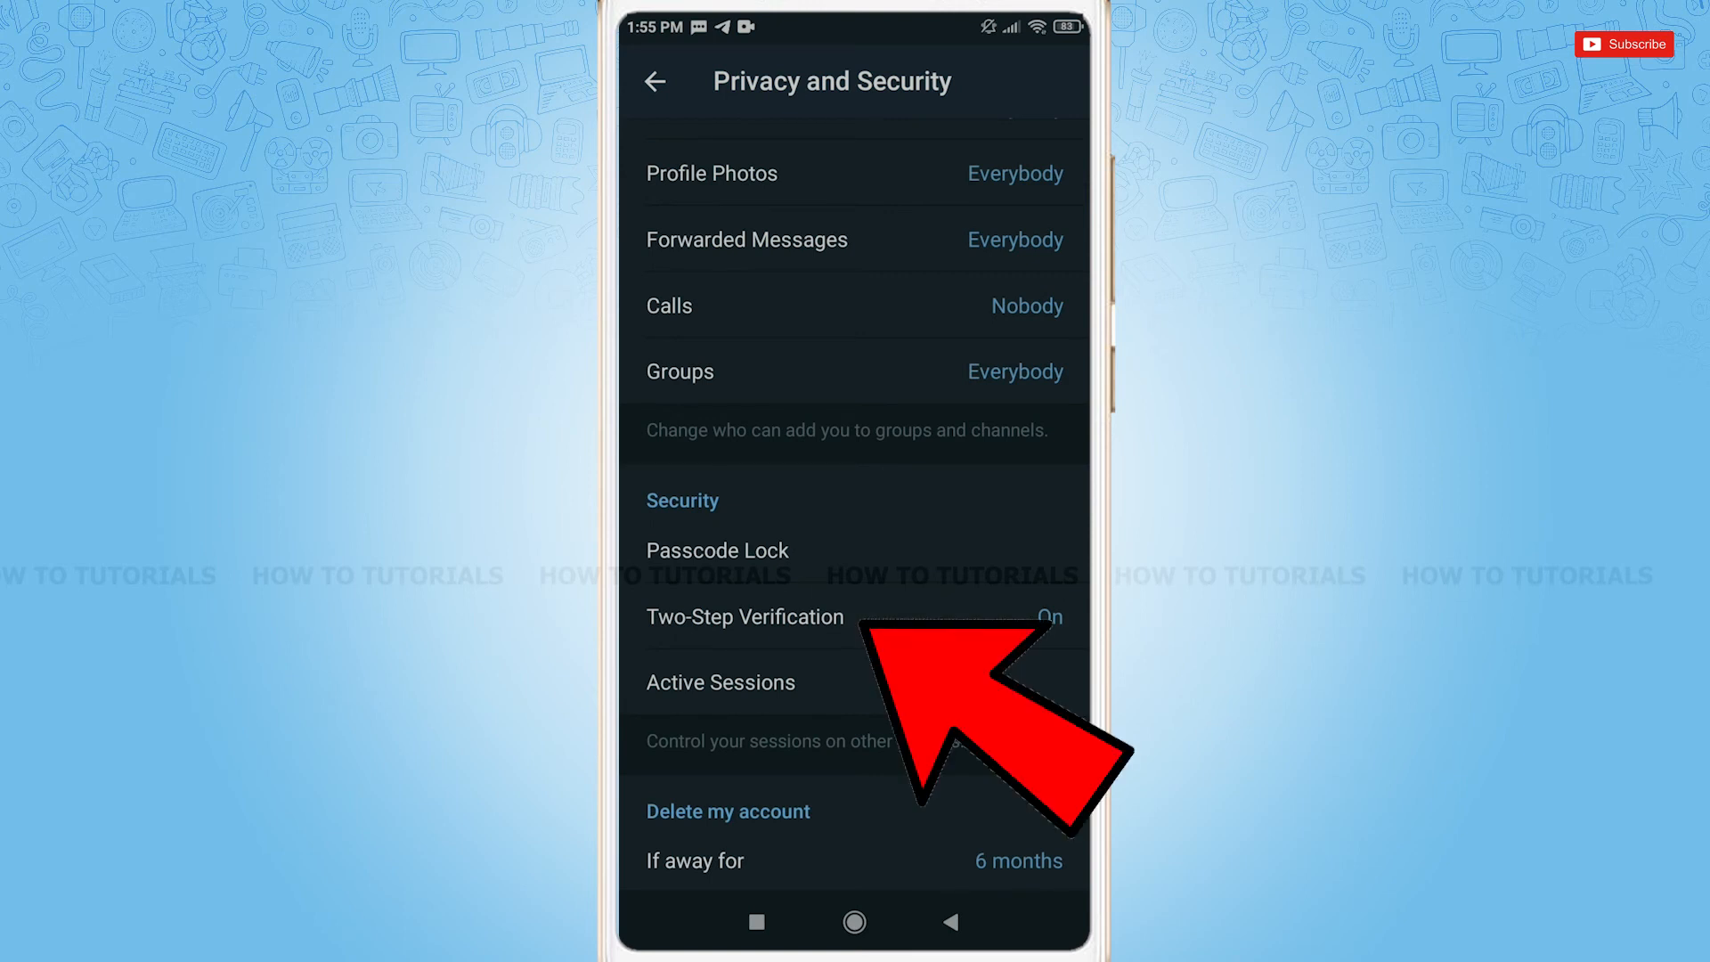
pyautogui.click(745, 616)
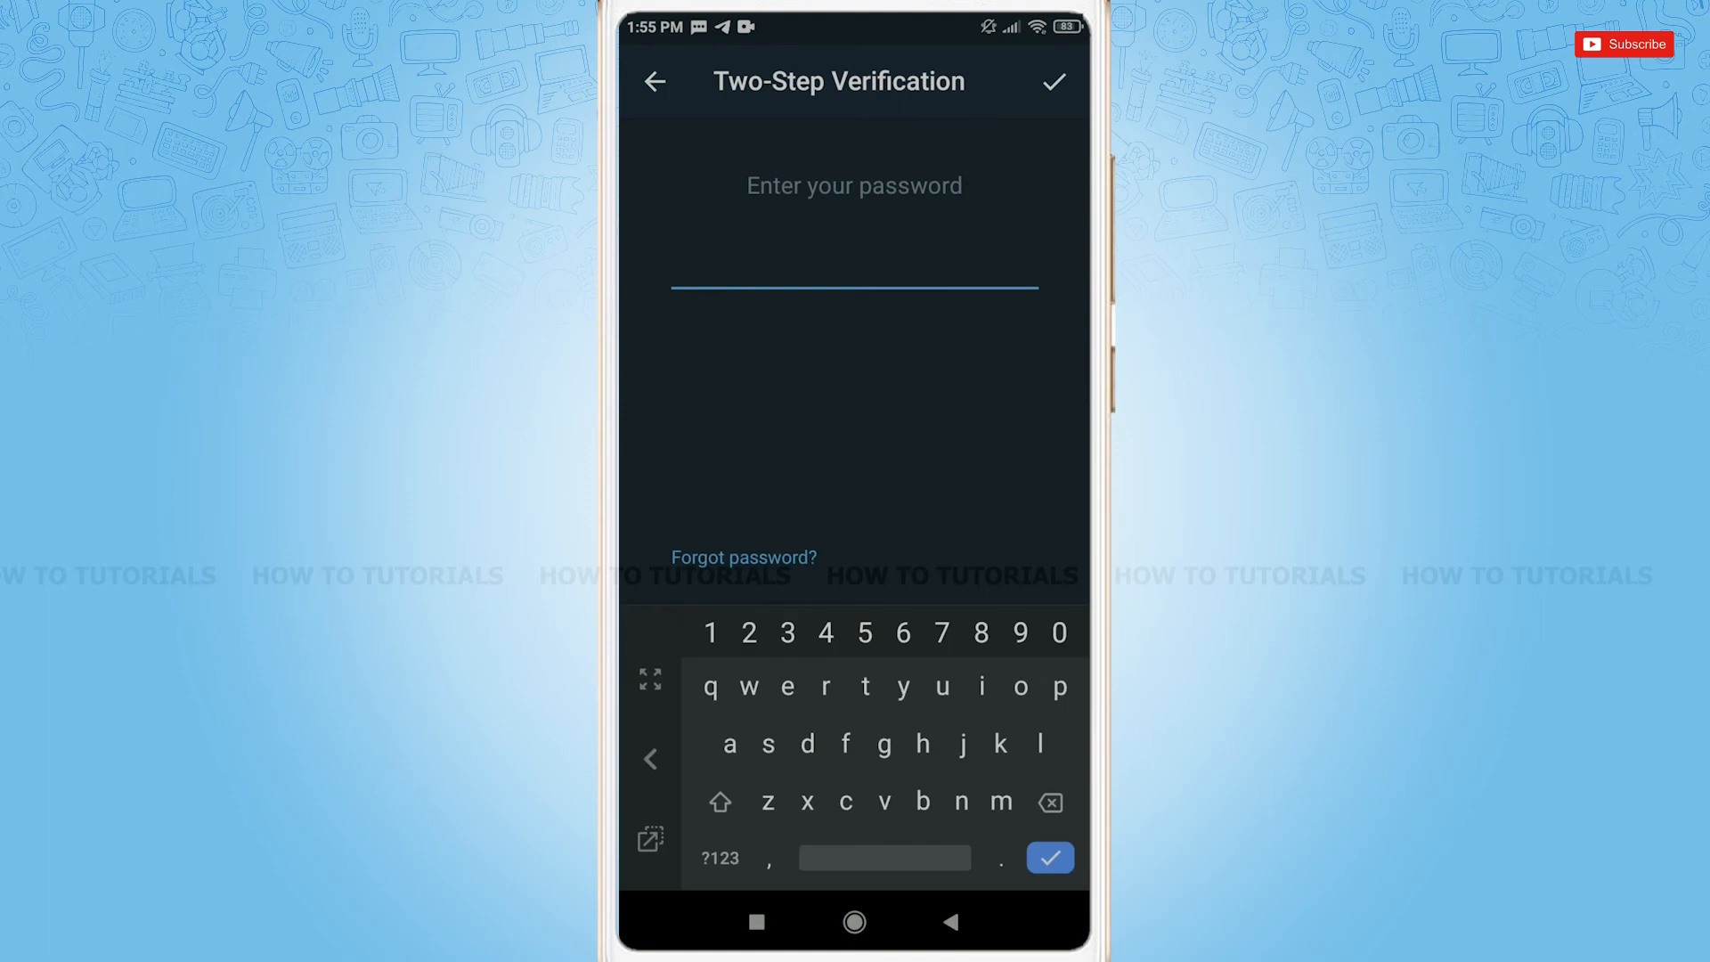
# - Enter the current two-step password and submit it to unlock the verification options
pyautogui.click(1051, 80)
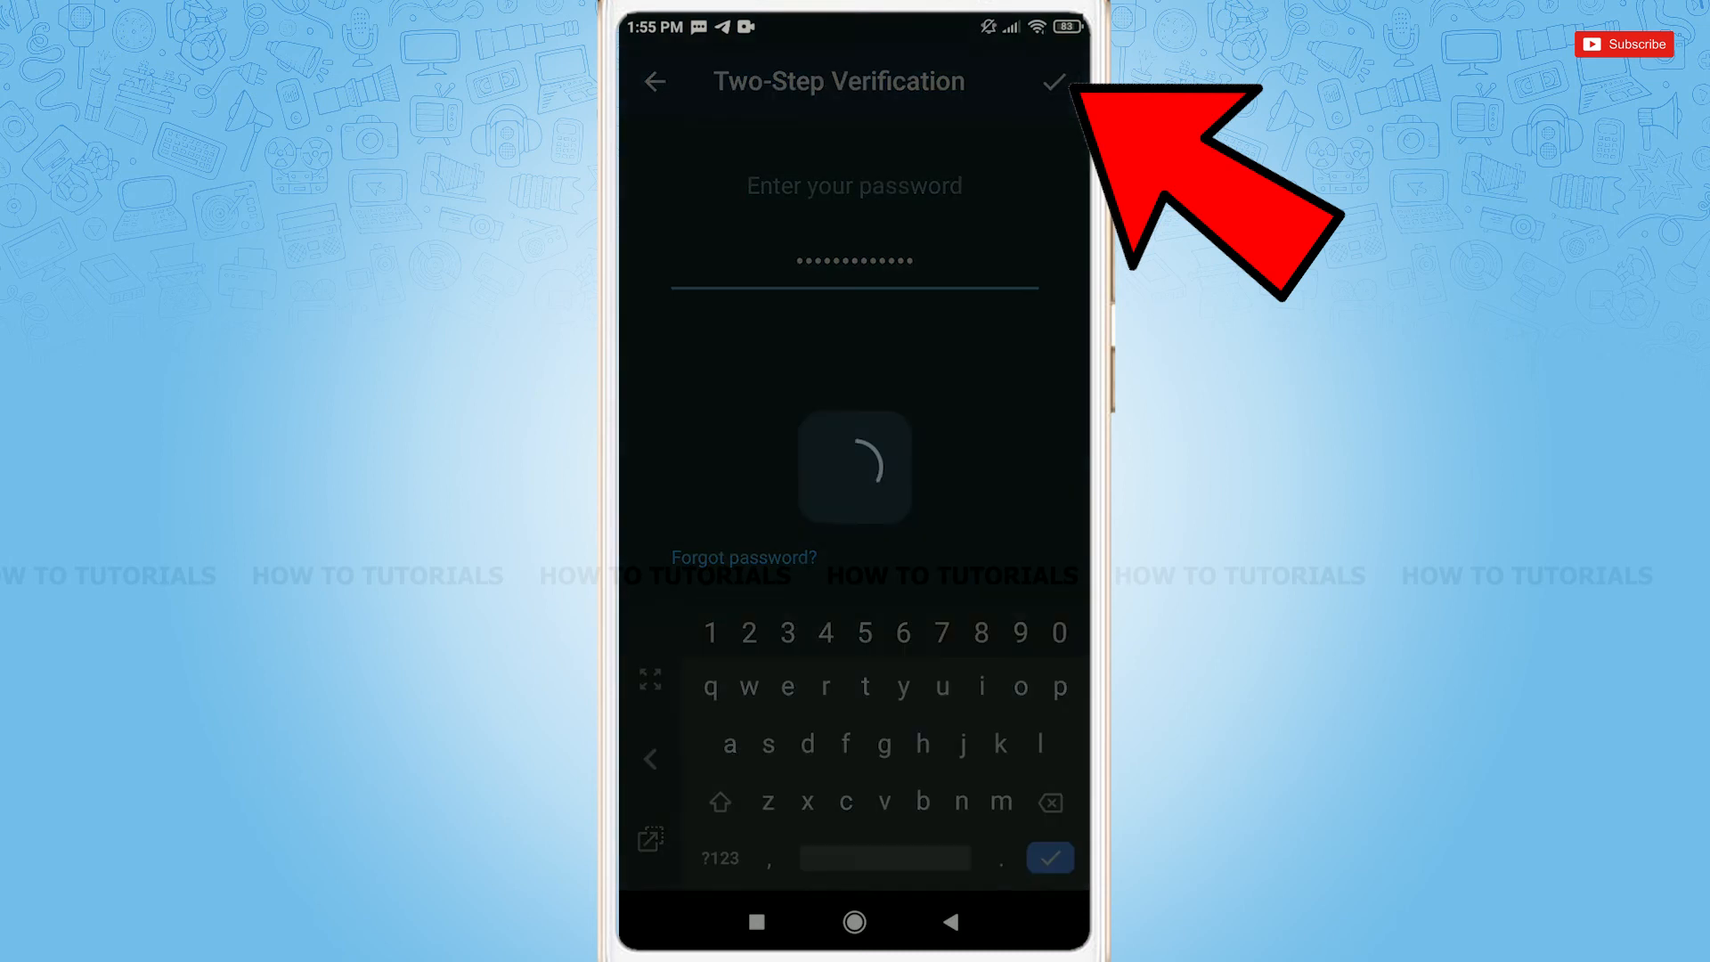
pyautogui.click(1051, 80)
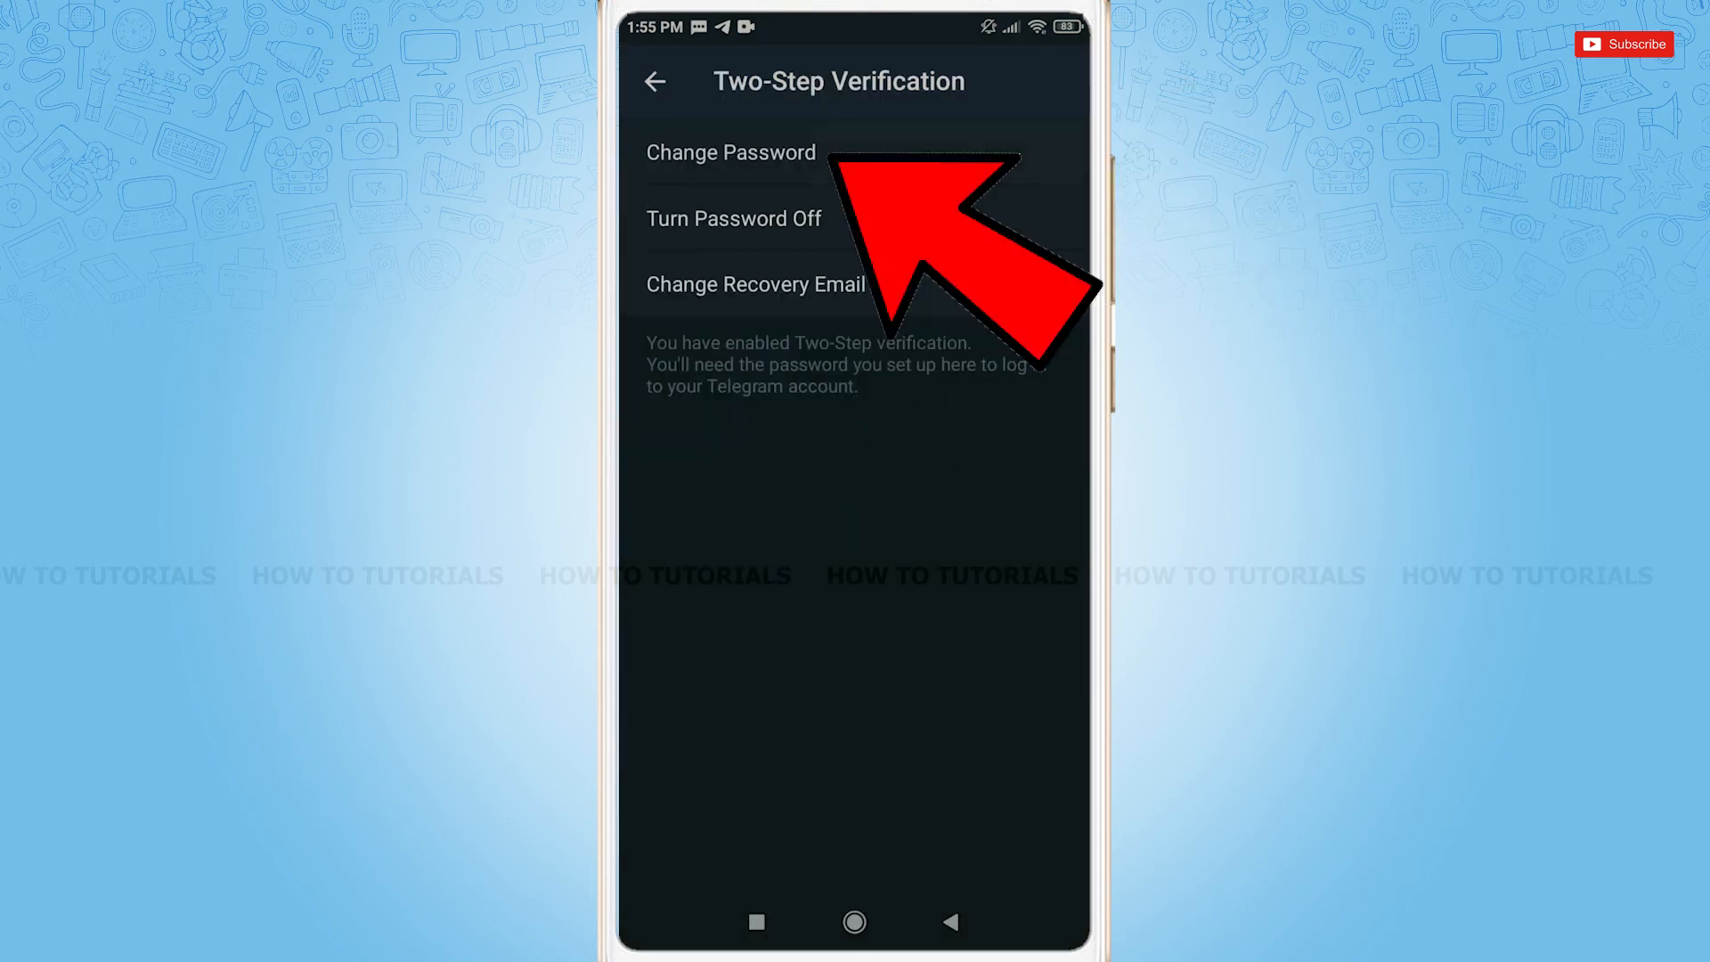
# - Change the password: enter and re-enter the new one, skip the hint, reaching the Success dialog
pyautogui.click(730, 153)
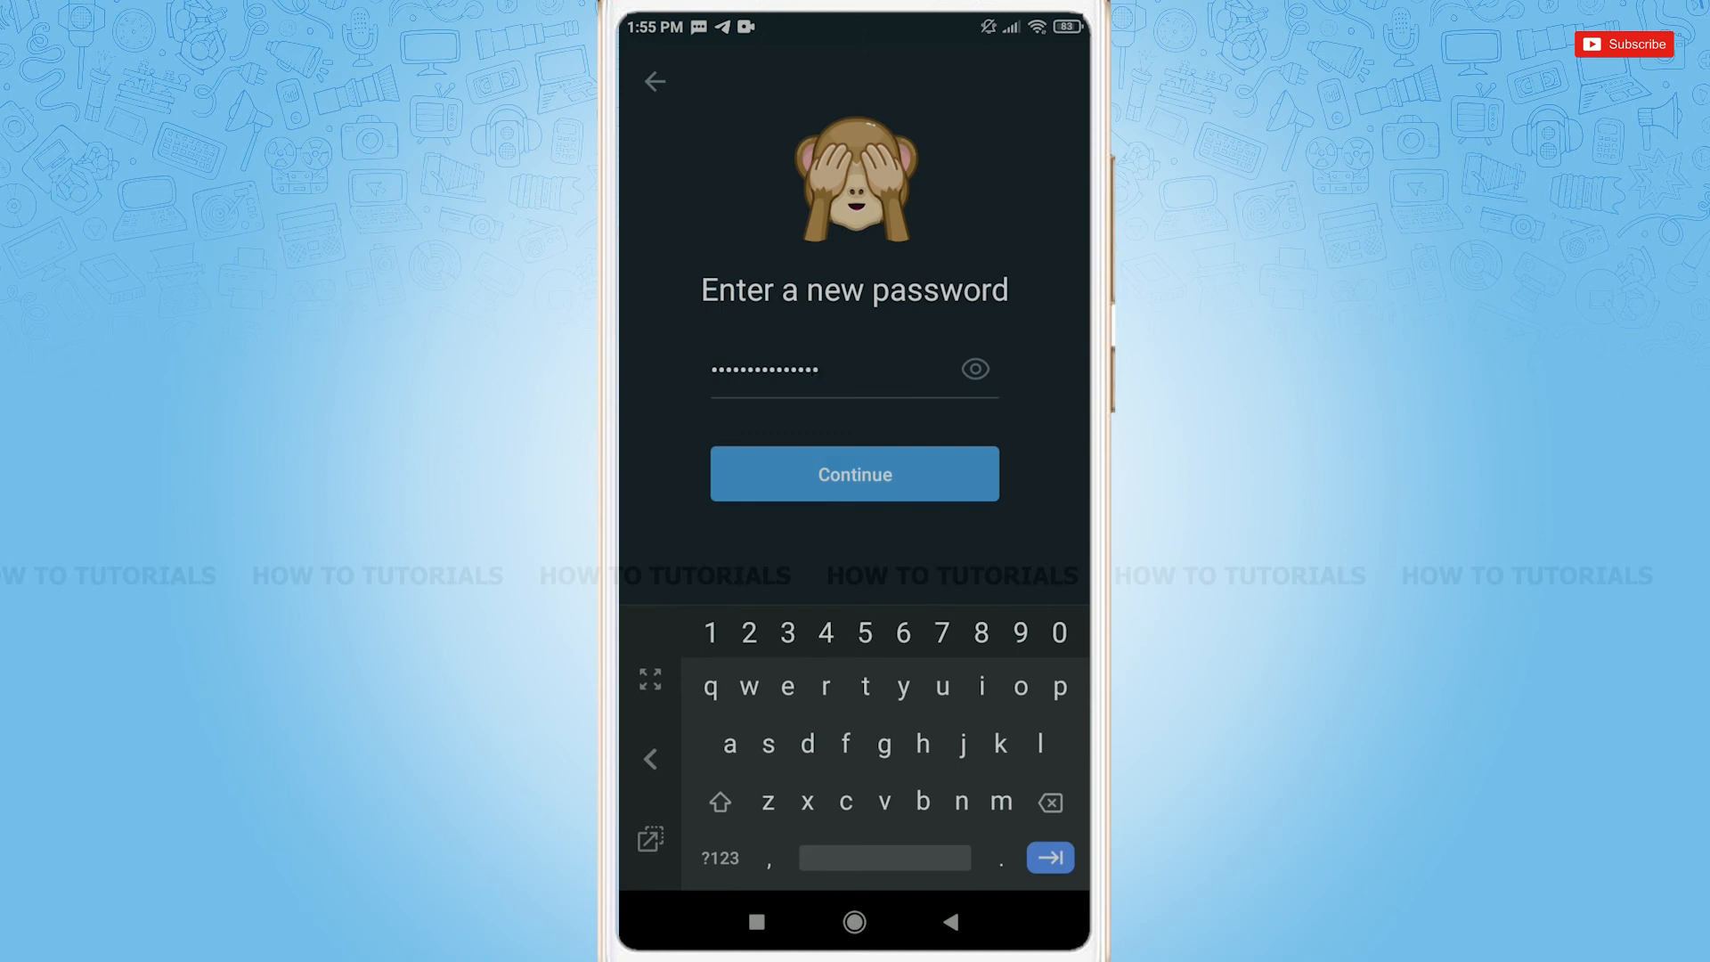
pyautogui.click(853, 474)
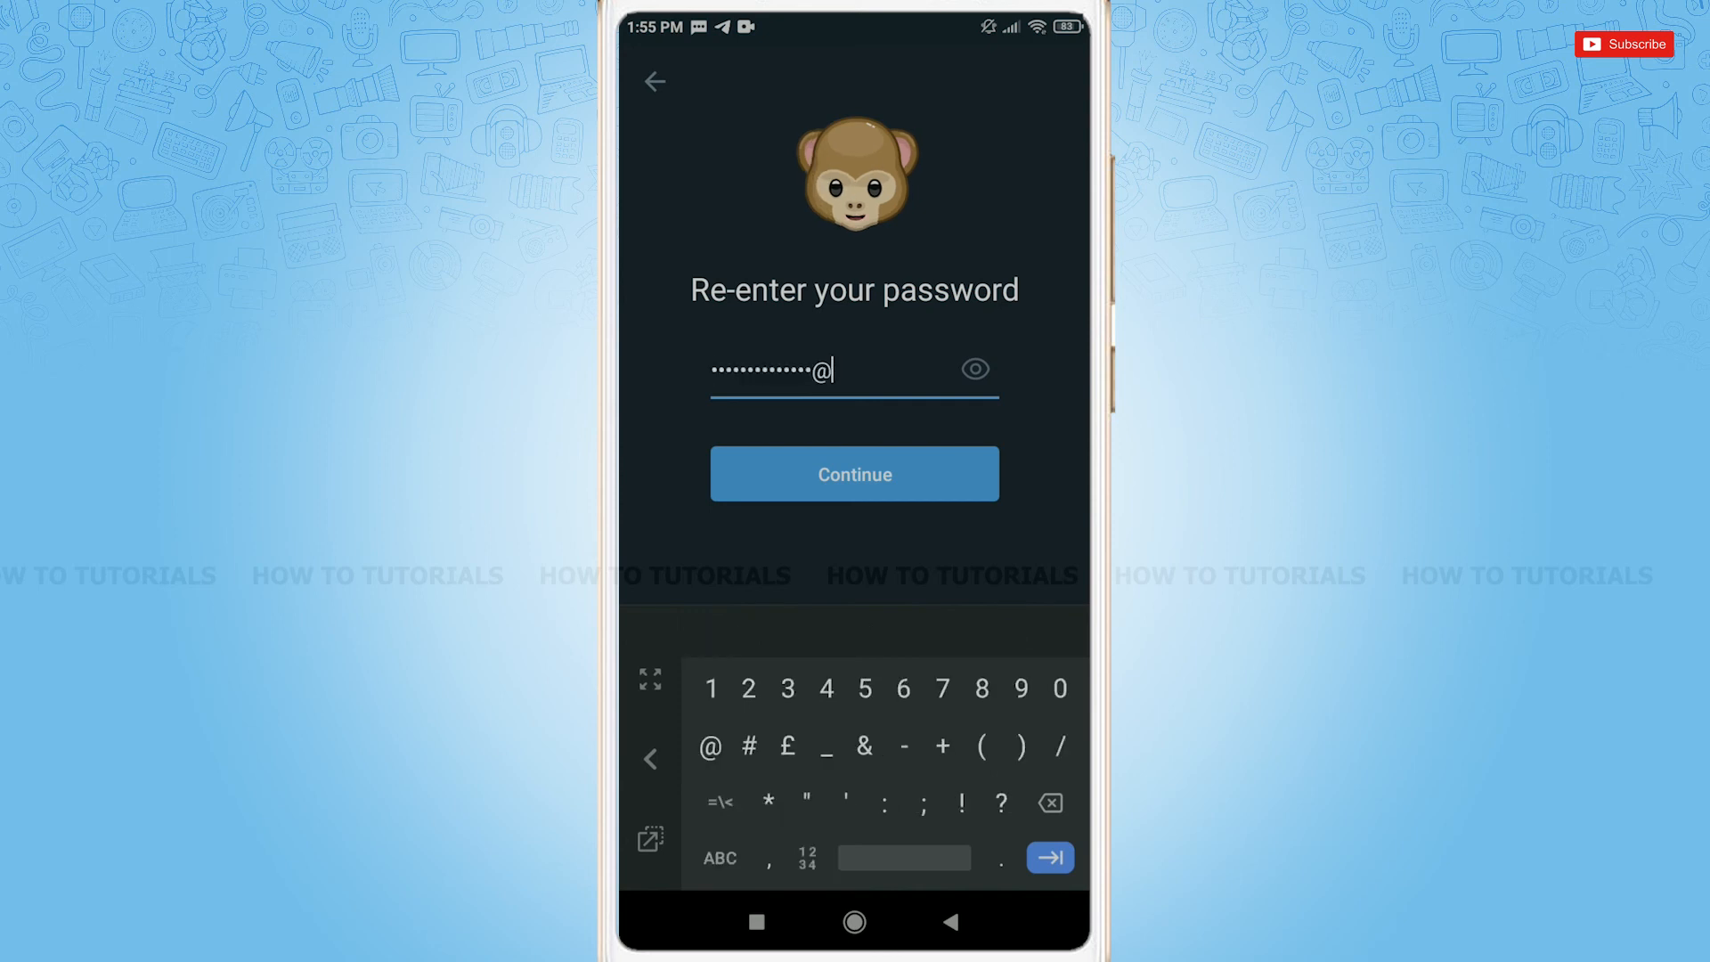
pyautogui.click(854, 474)
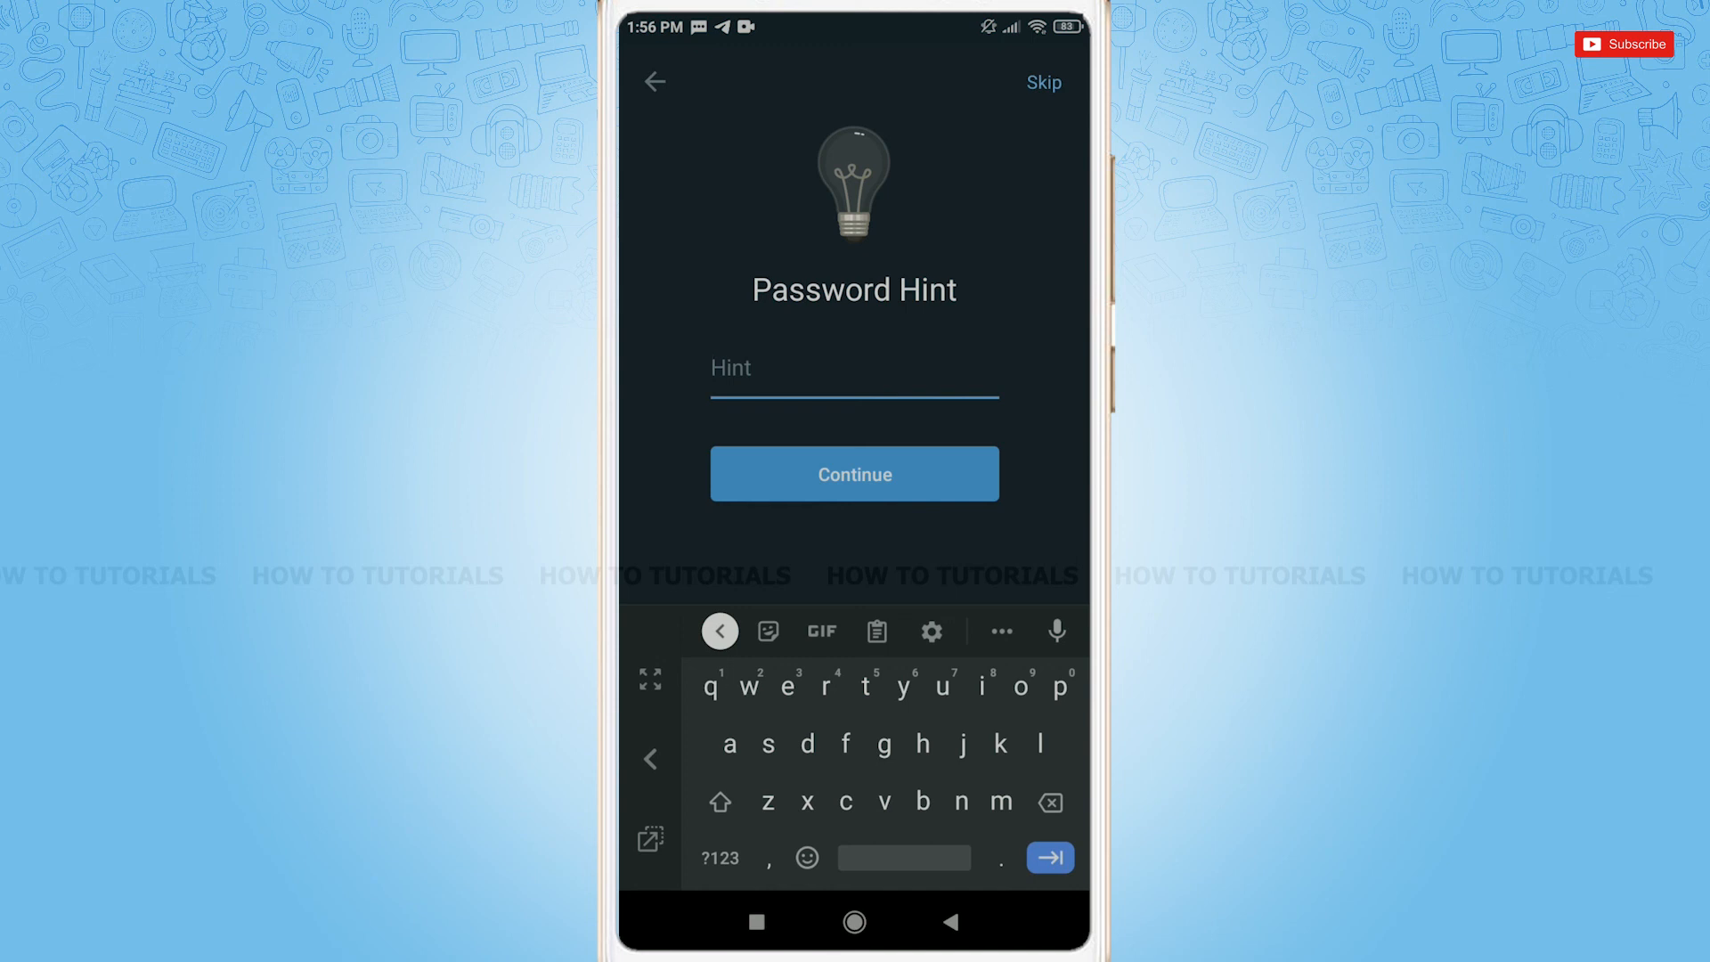
pyautogui.click(853, 474)
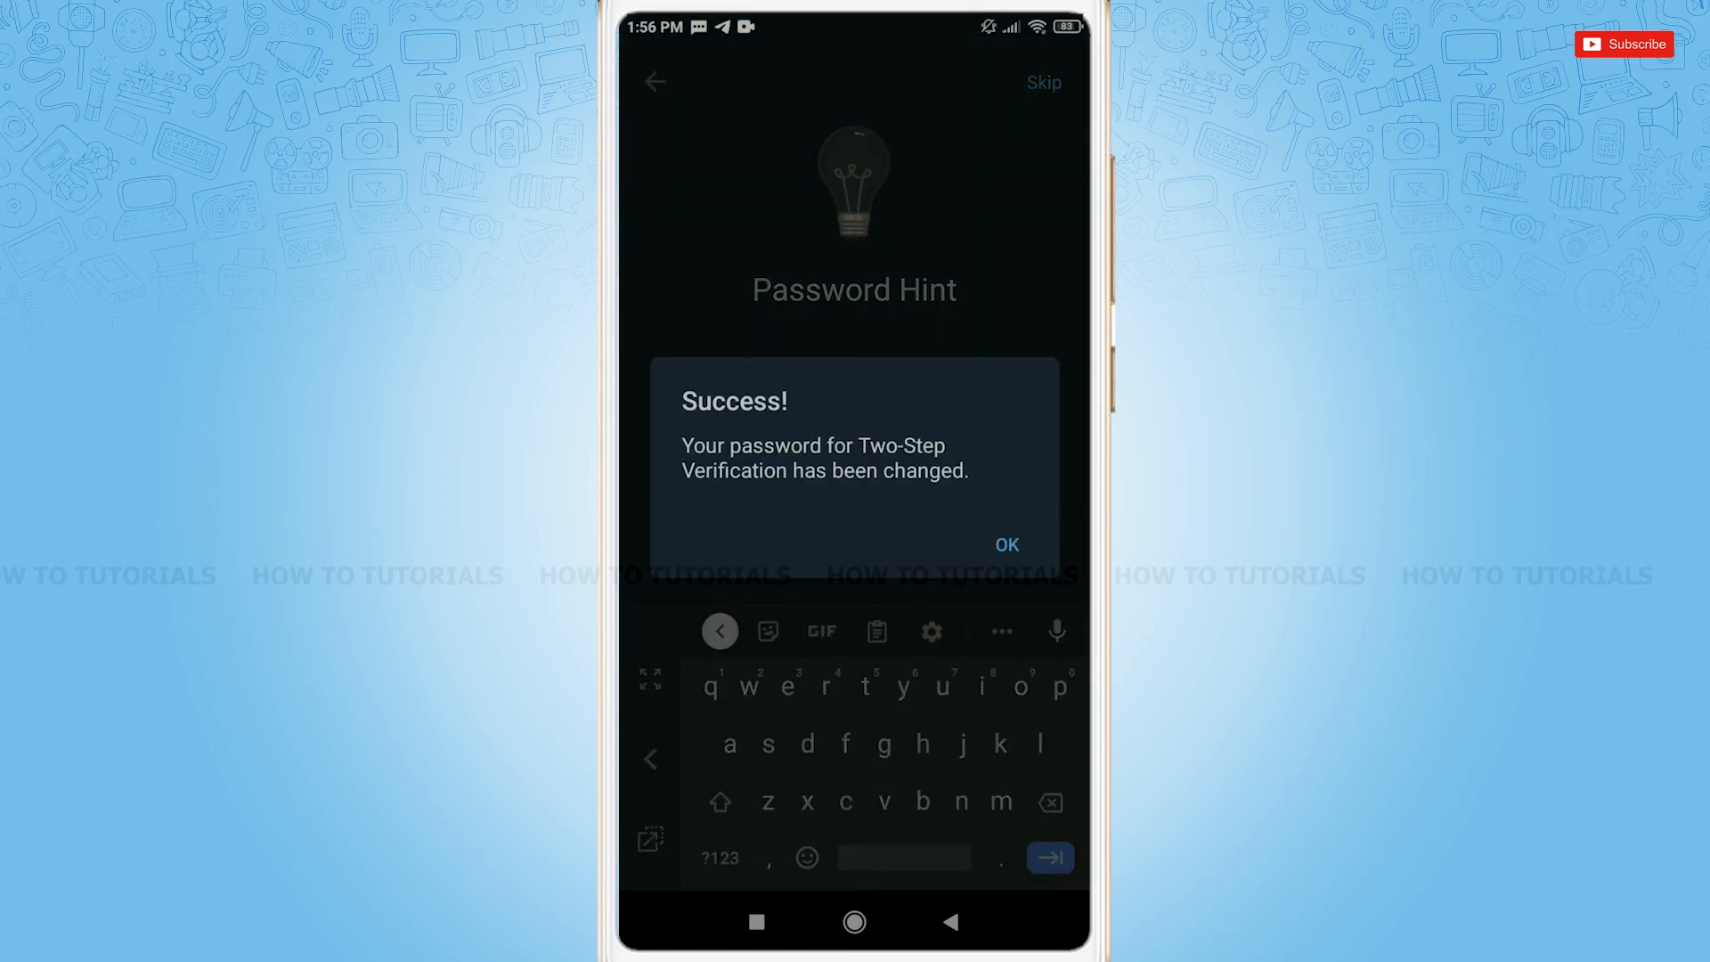
# - Dismiss the Success dialog and go back through the settings screens to the chat list
pyautogui.click(1003, 545)
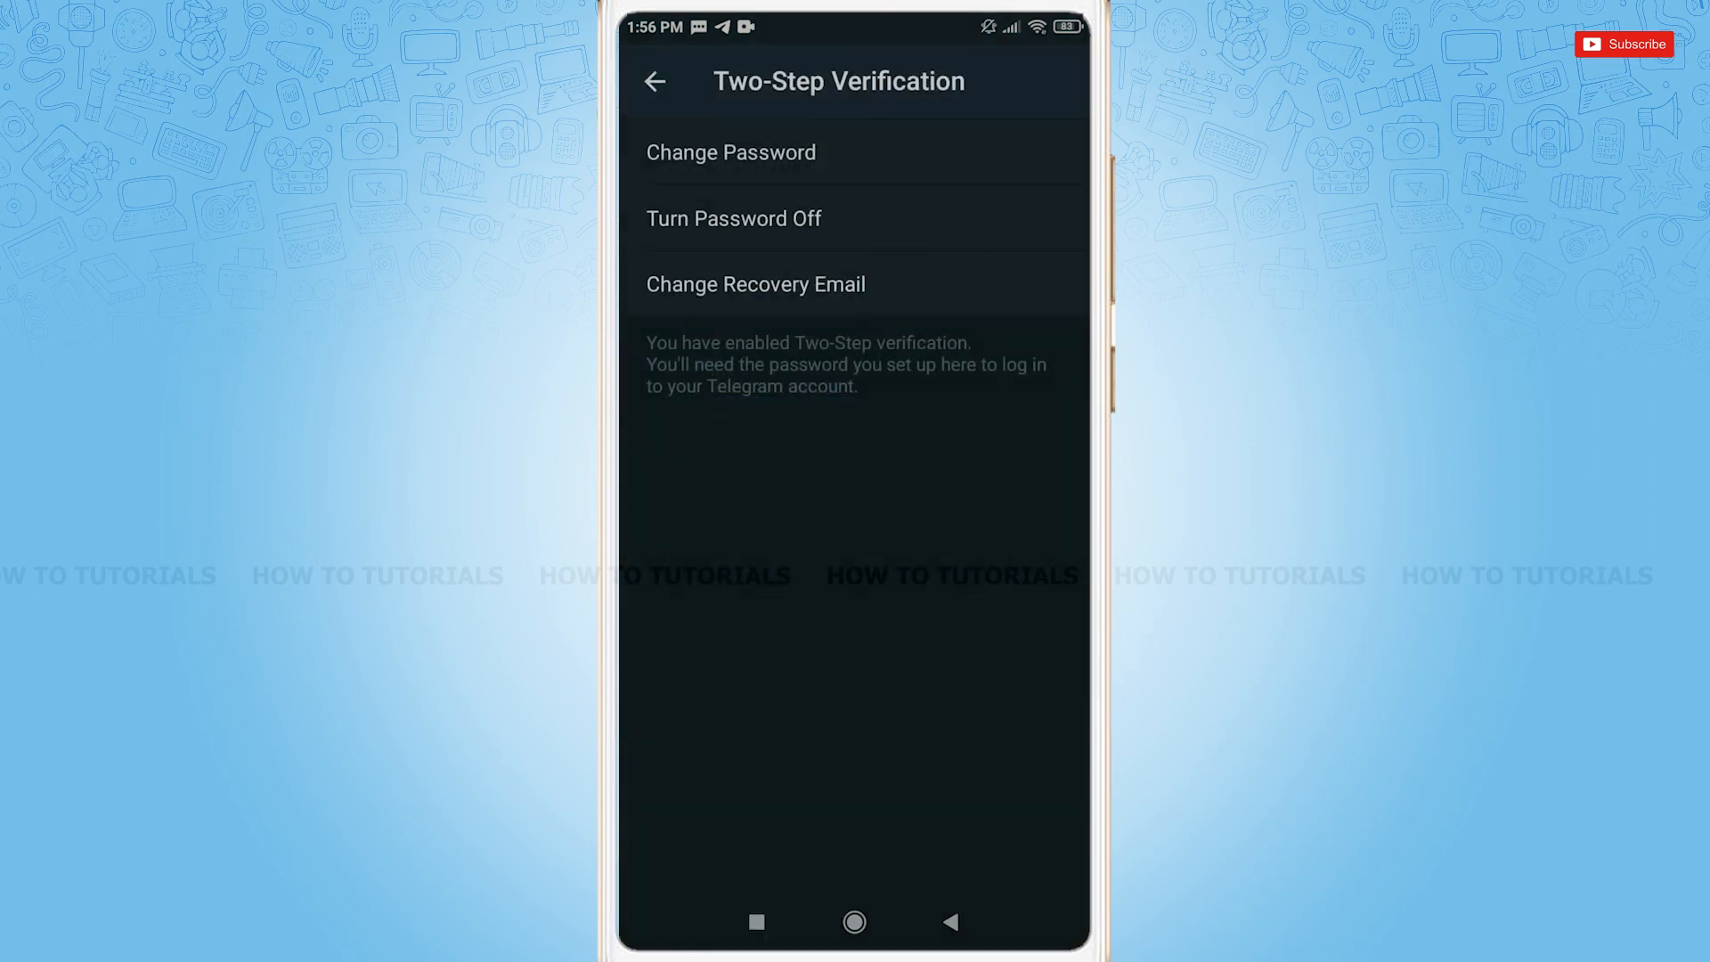
pyautogui.click(654, 82)
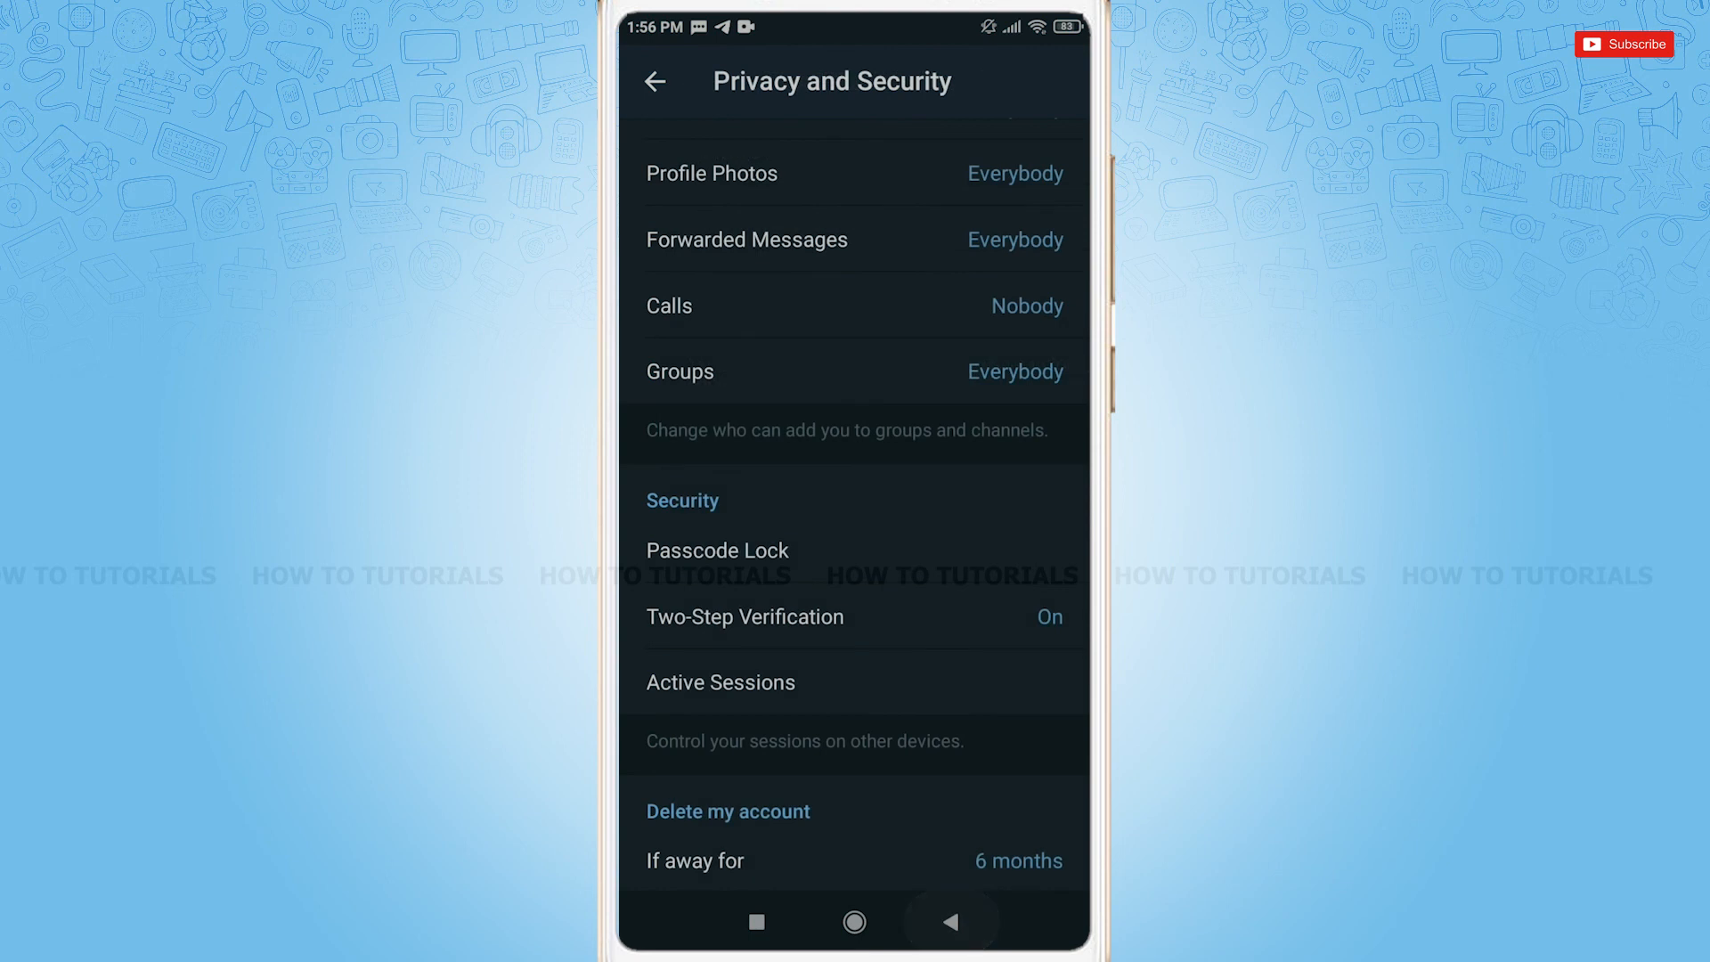
pyautogui.click(654, 80)
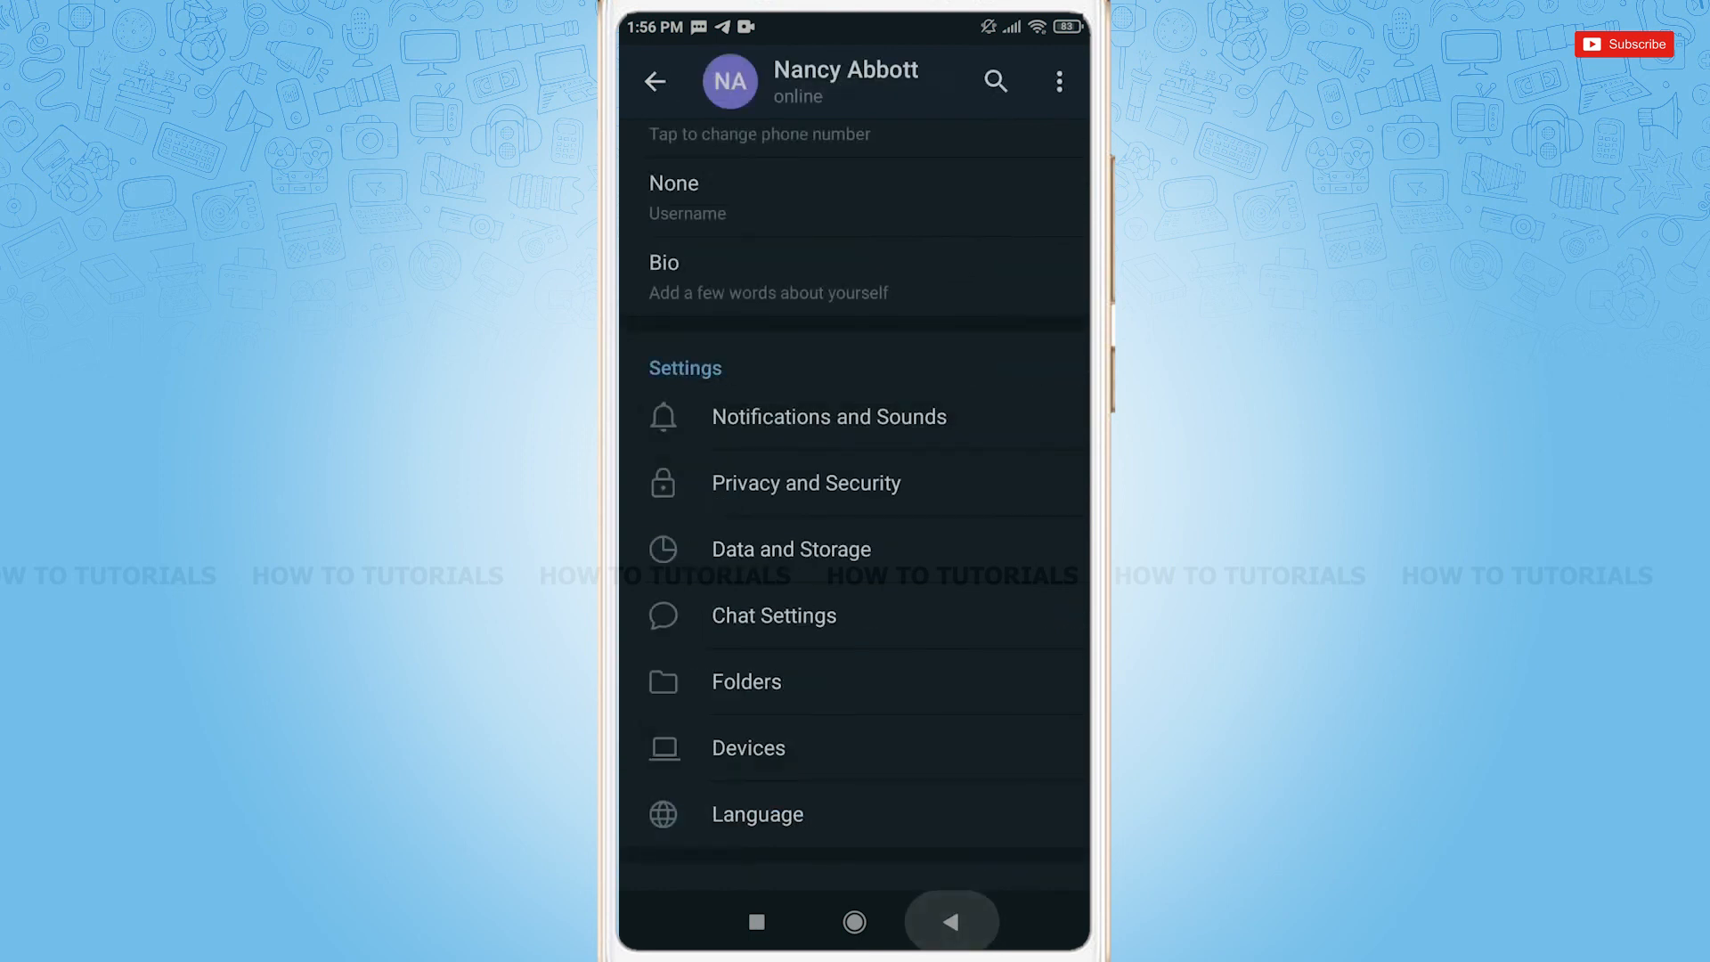
pyautogui.click(654, 82)
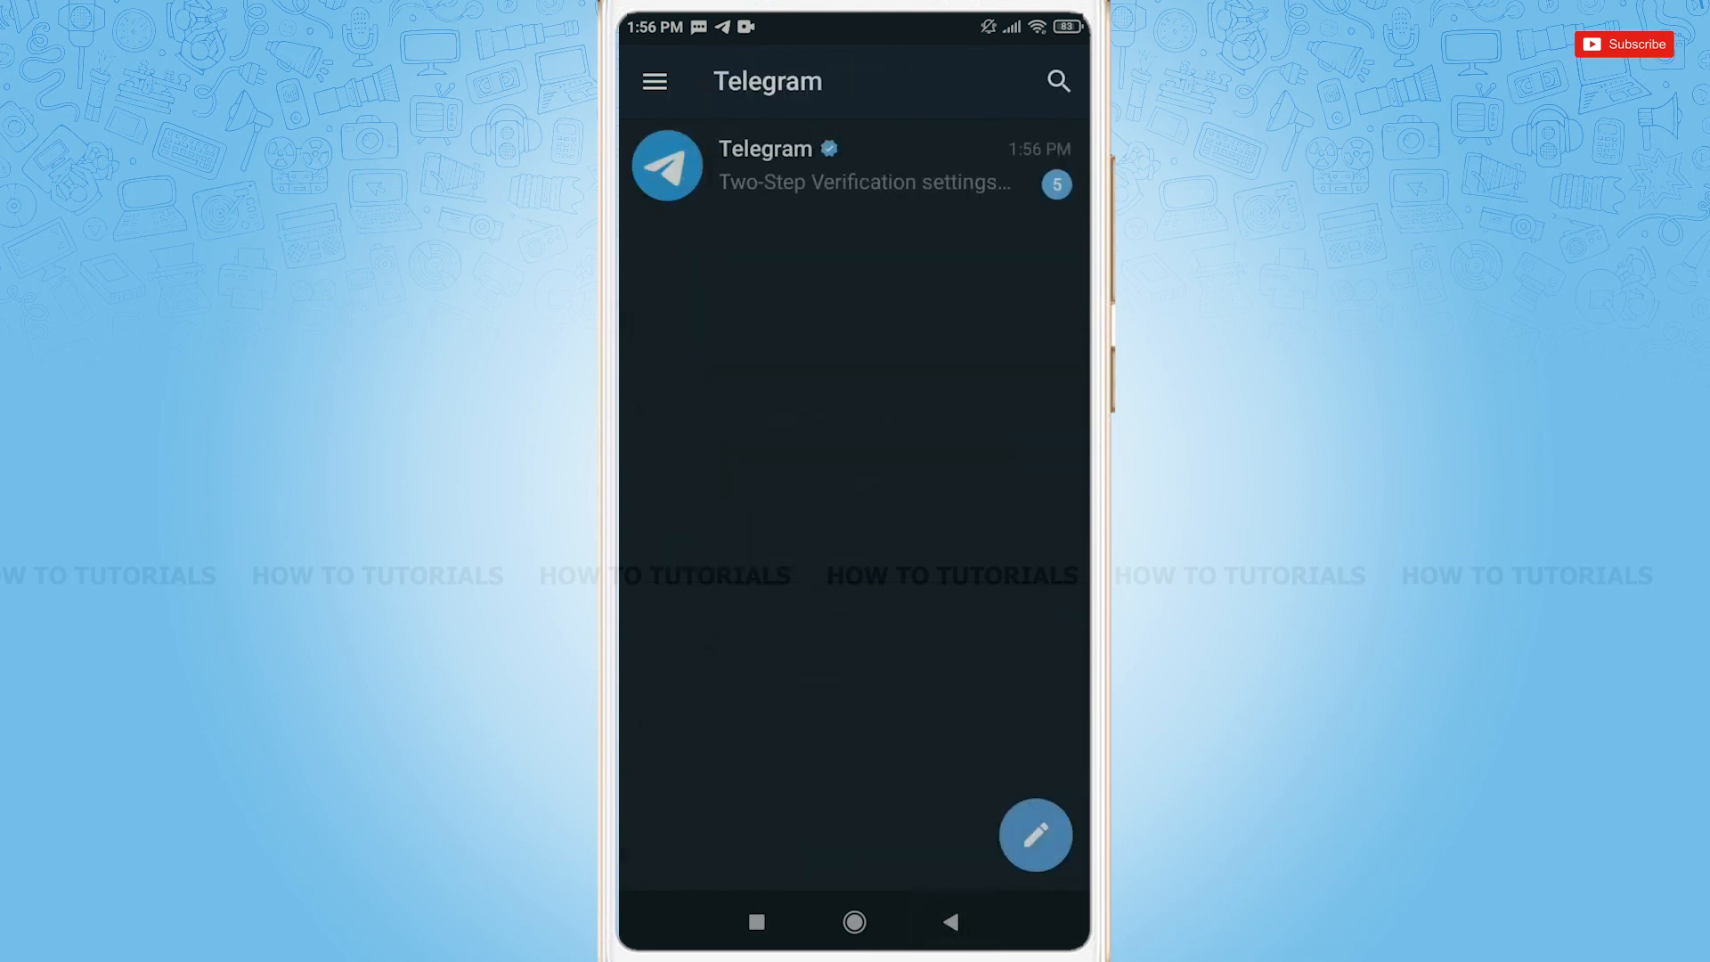